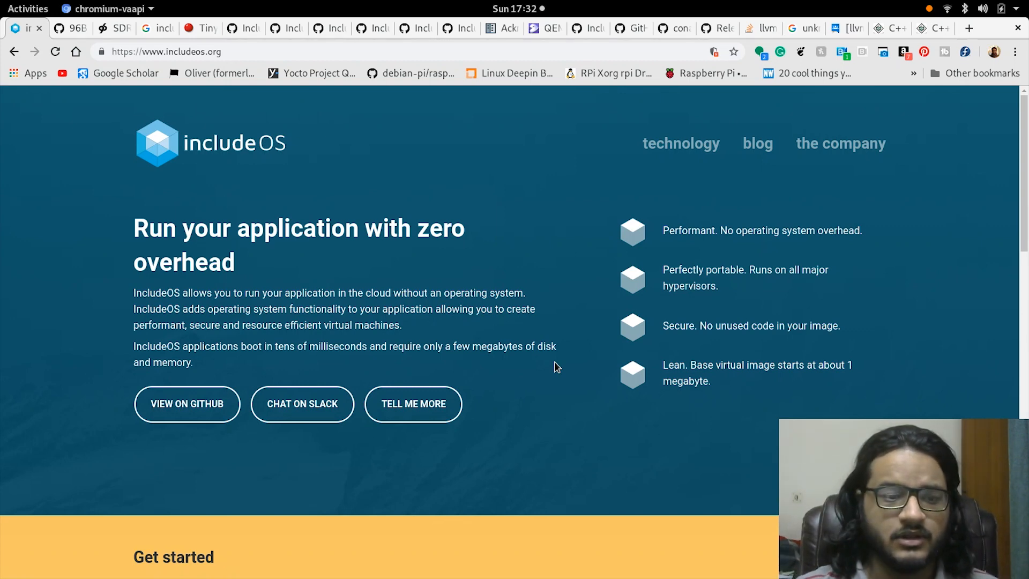
Switch from the website back to the Tilix terminal.
scroll("down", 3)
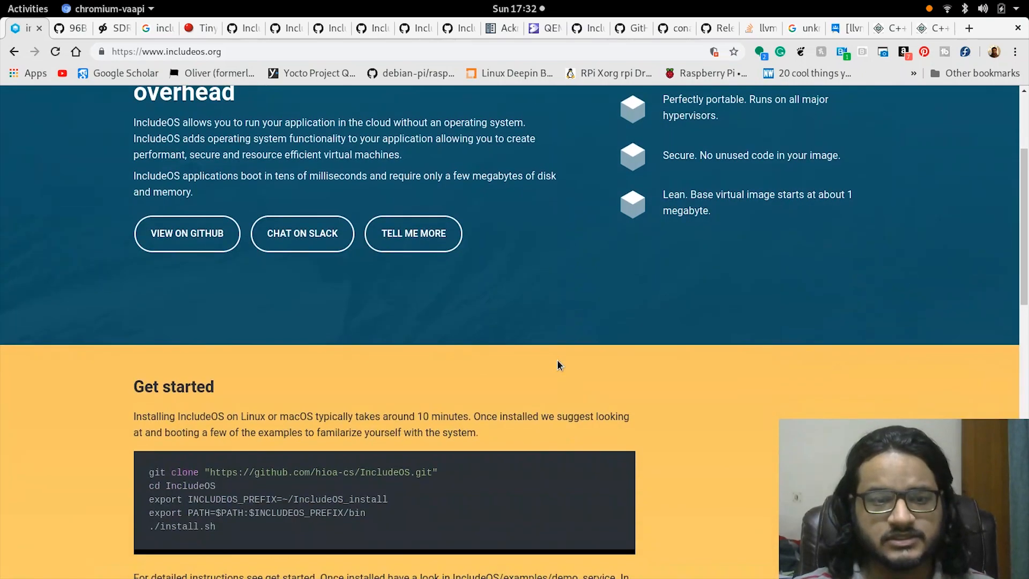
scroll("down", 3)
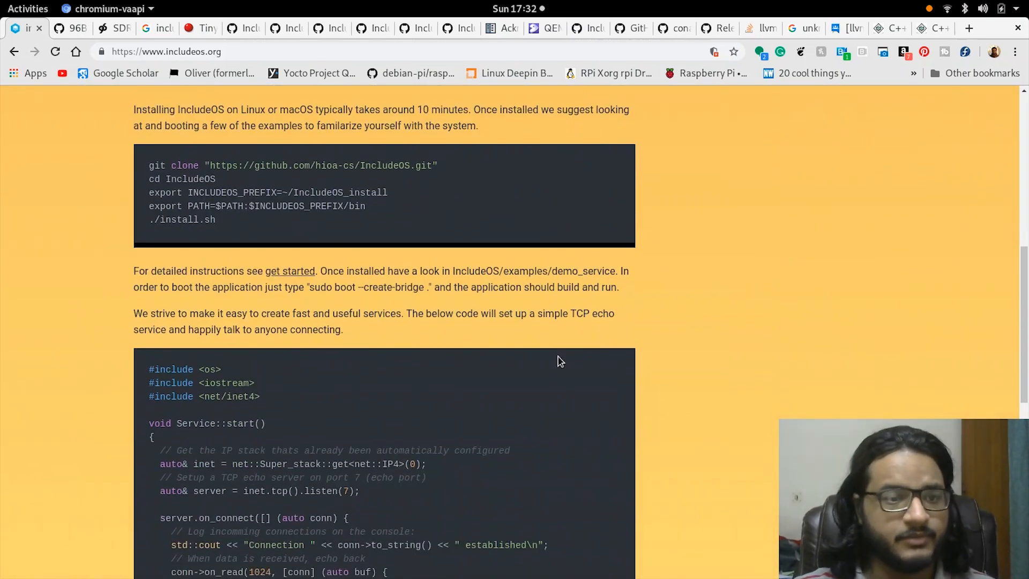
scroll("down", 3)
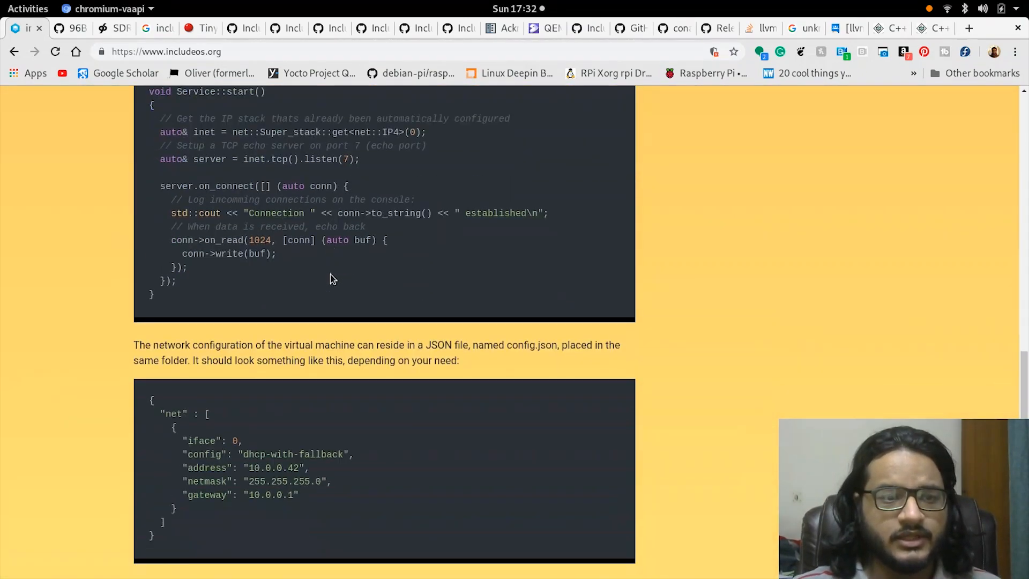
scroll("up", 3)
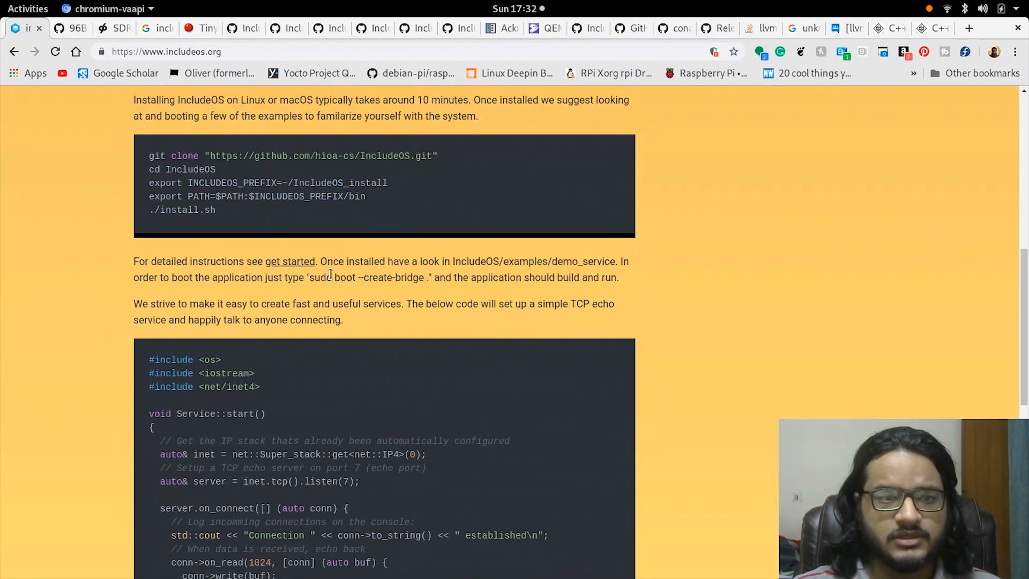
scroll("up", 3)
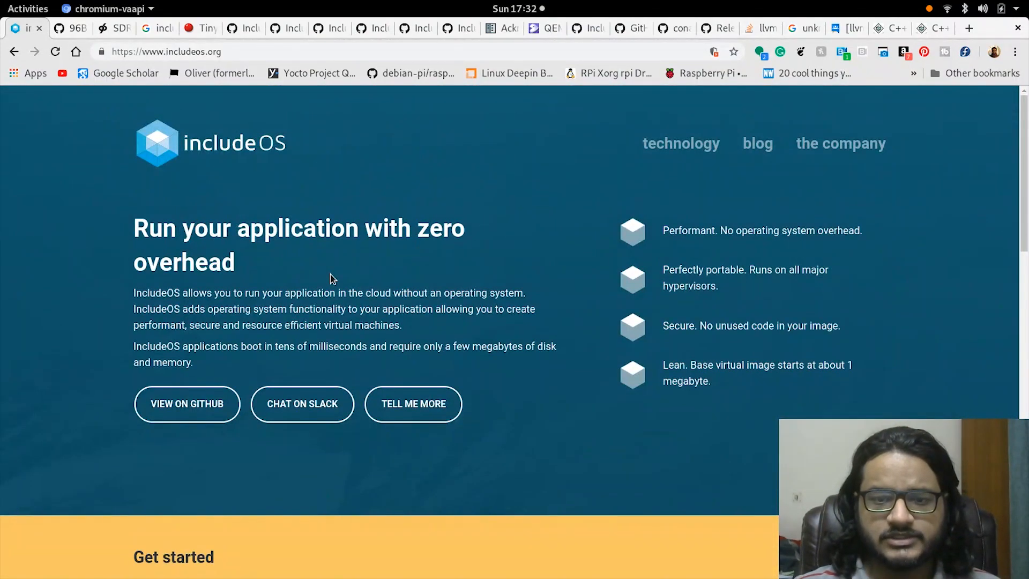
mouse_move(89, 43)
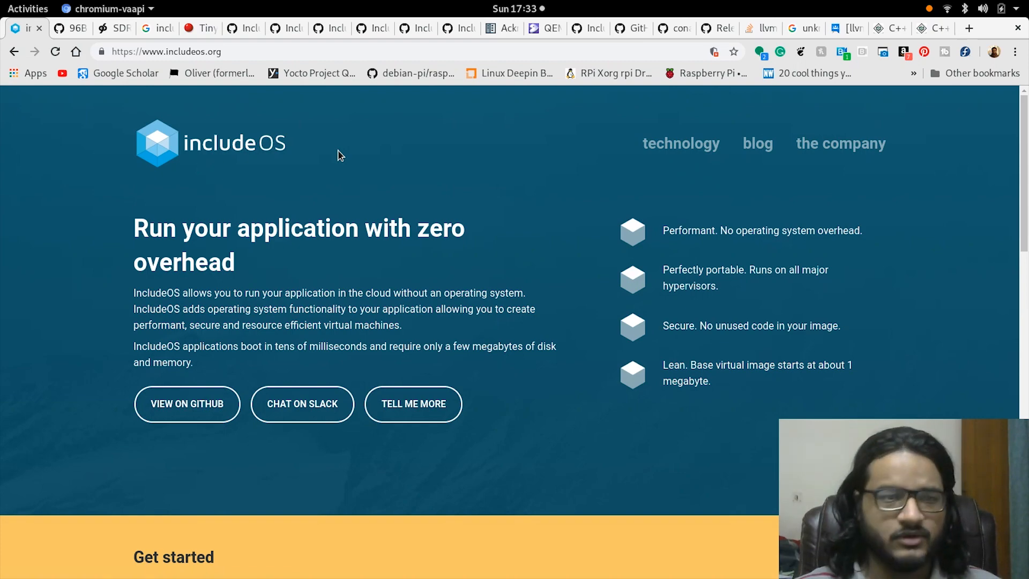
key("Super")
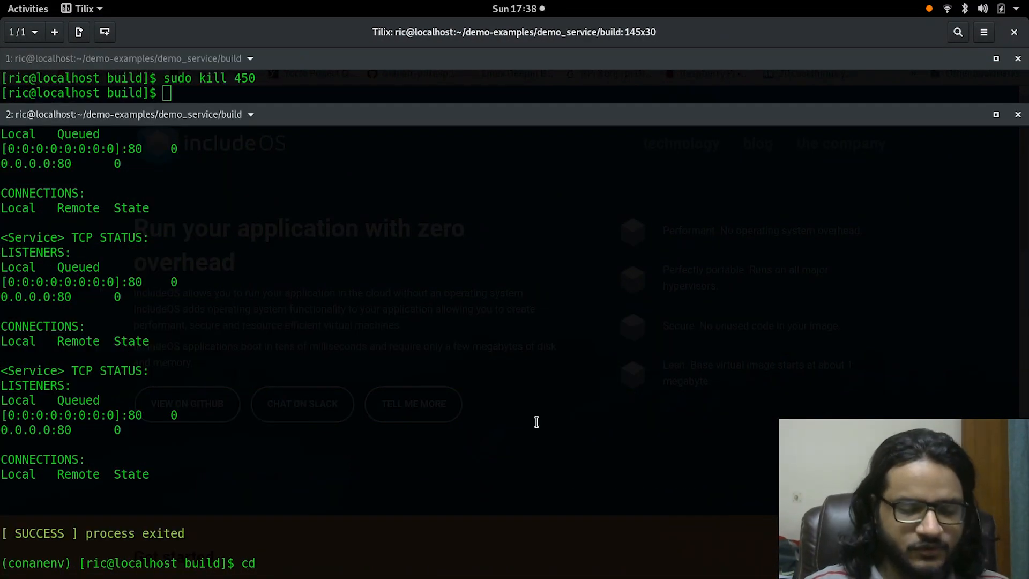
Move into ../../256_color_vga/build/ and enter the qemu-system-x86_64 chainloader command for its image.
type("../")
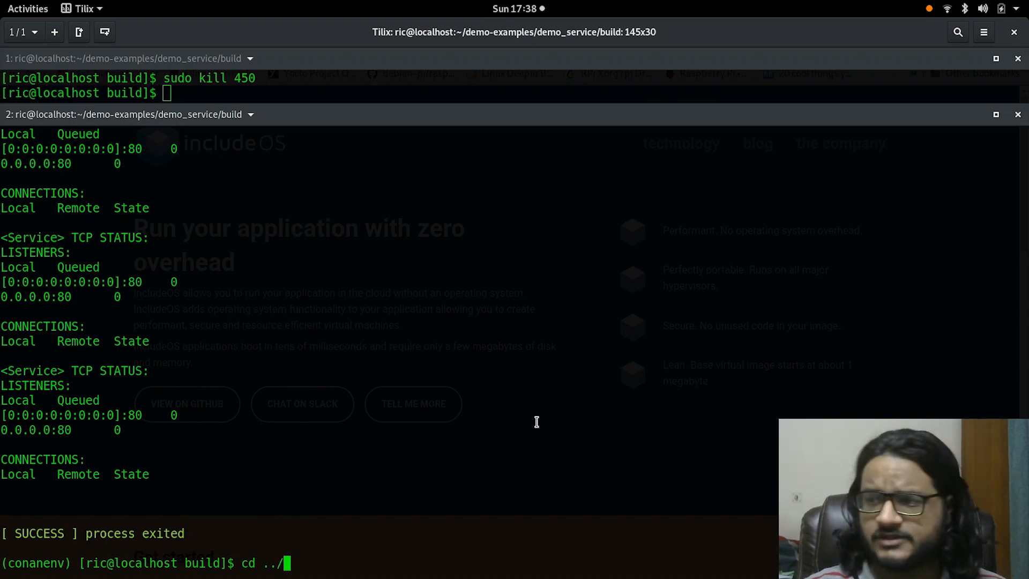
type("build/")
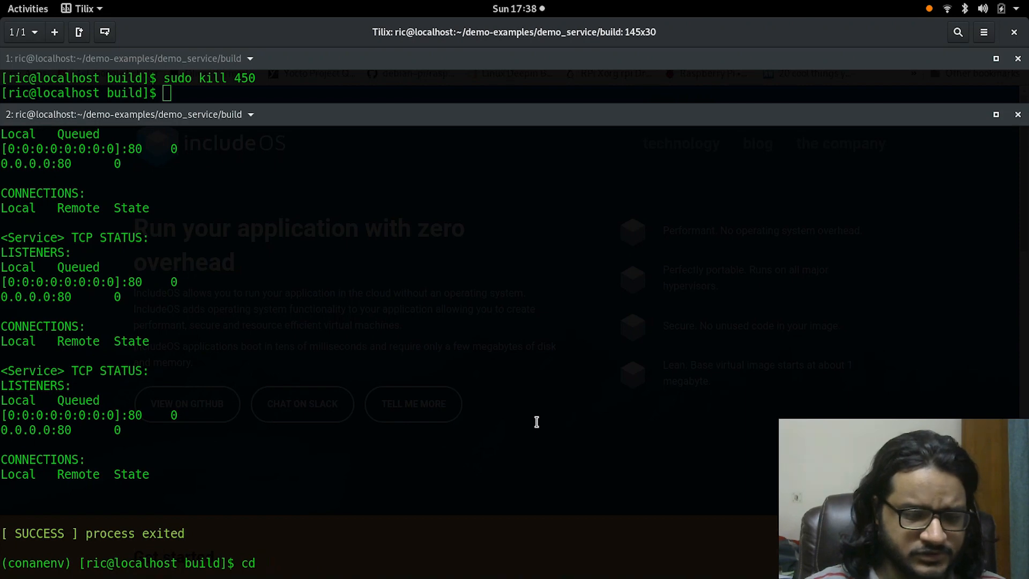
type("../../")
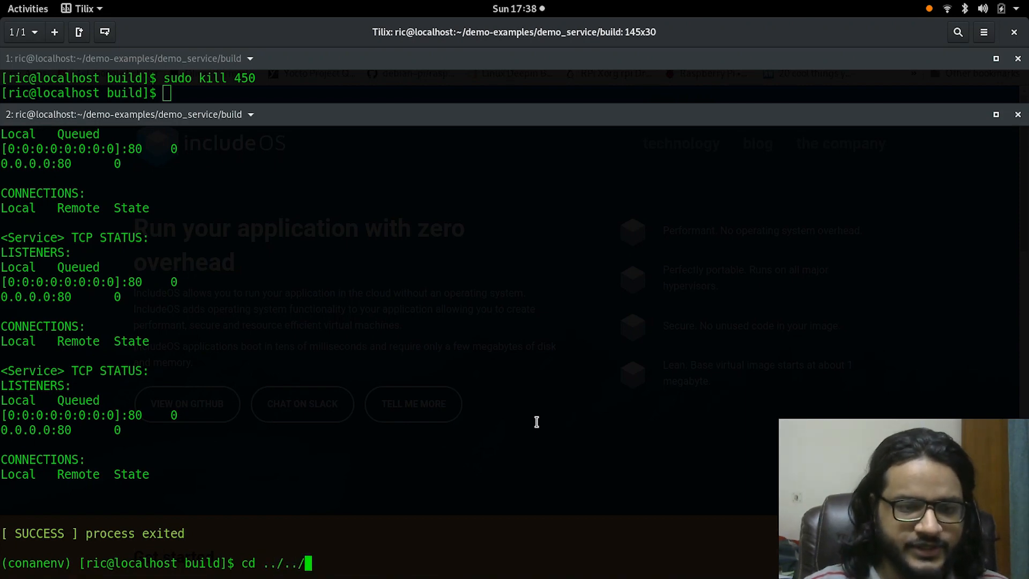
type("2")
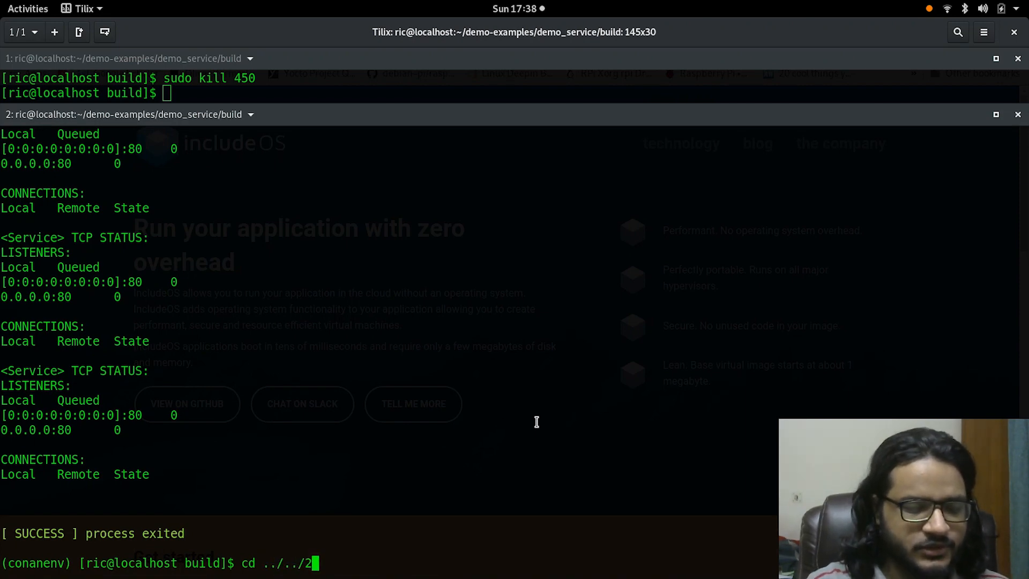
type("56_color_vga/build/")
type("cd demo_service/")
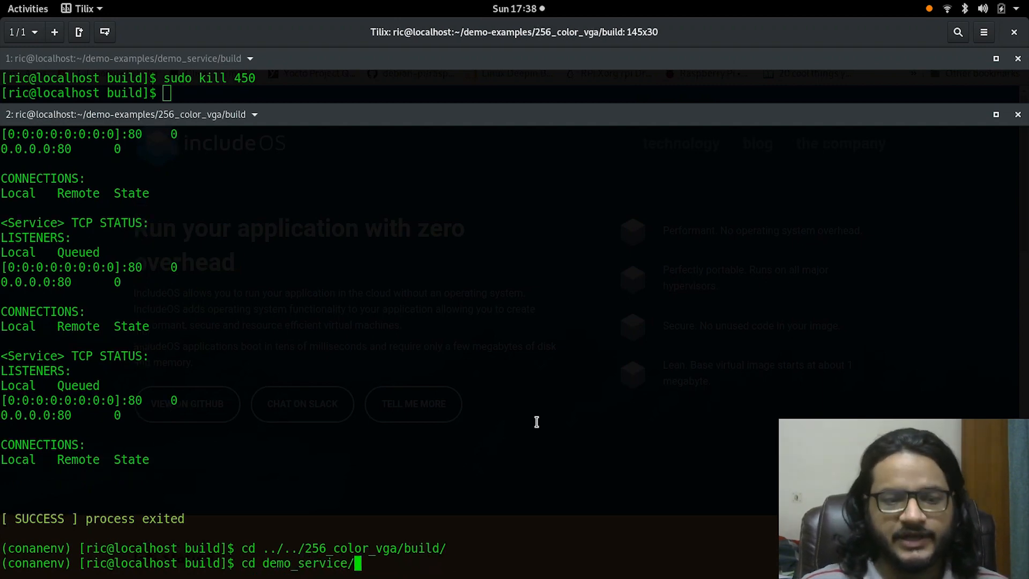
type("qemu-system-x86_64 -kernel /usr/local/includeos/chainloader -initrd test -vg")
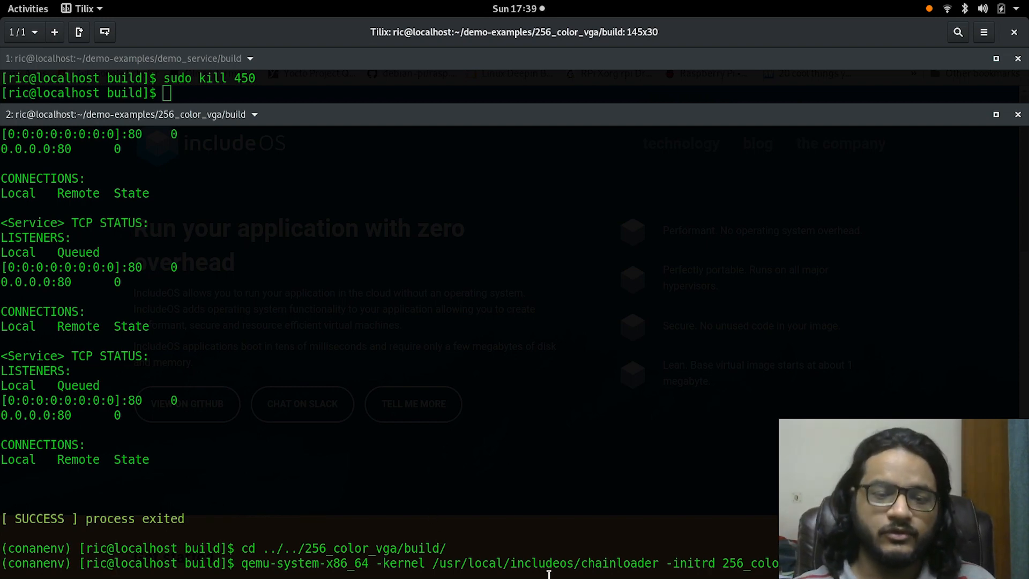
Boot the 256-colour VGA demo in QEMU, watch the fractal render, then close the VM window.
double_click(610, 563)
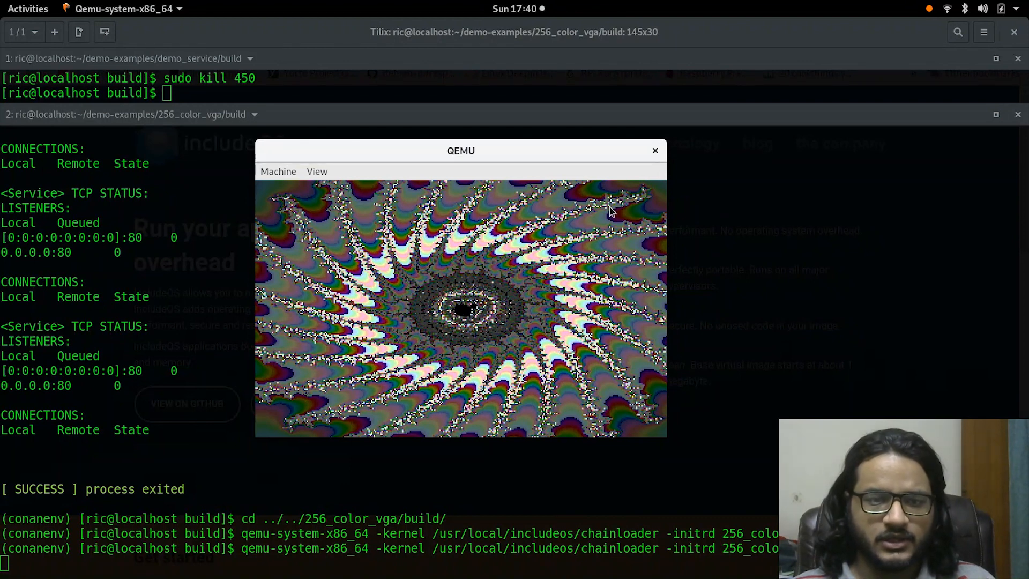
left_click(654, 150)
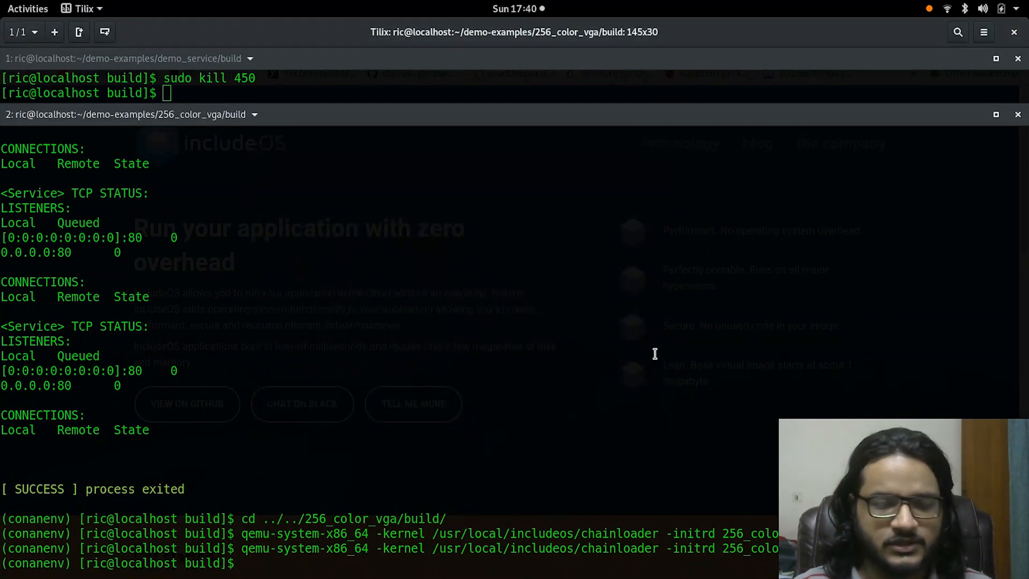
Change directory to ../../snake/build/ ready to boot the snake image.
type("cd ../")
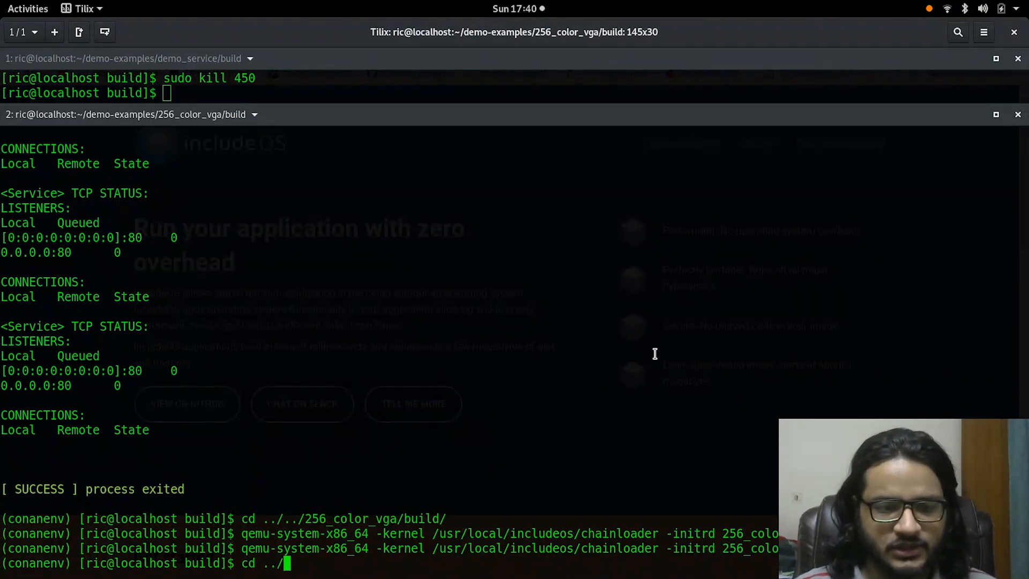
type("..")
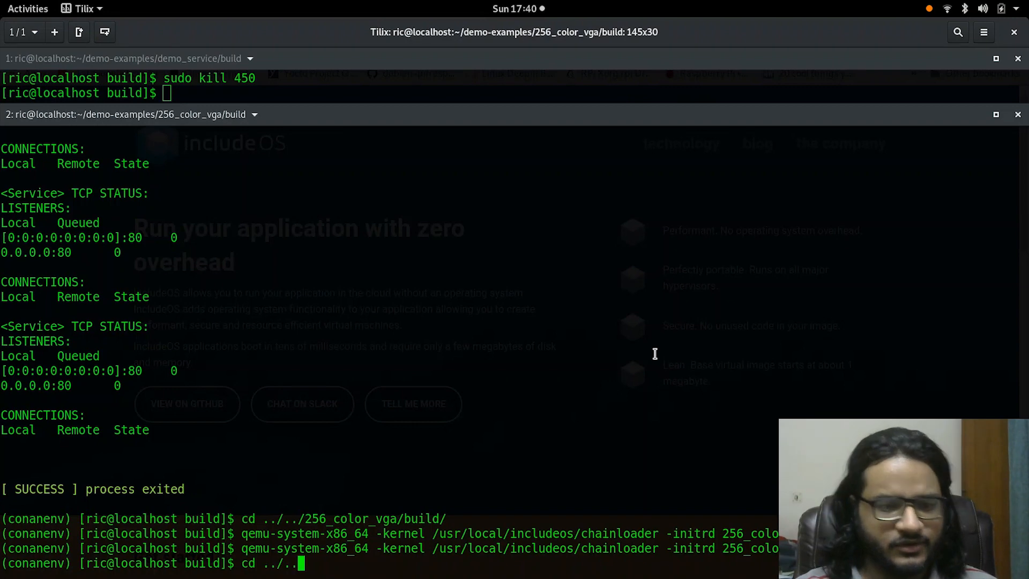
type("sn")
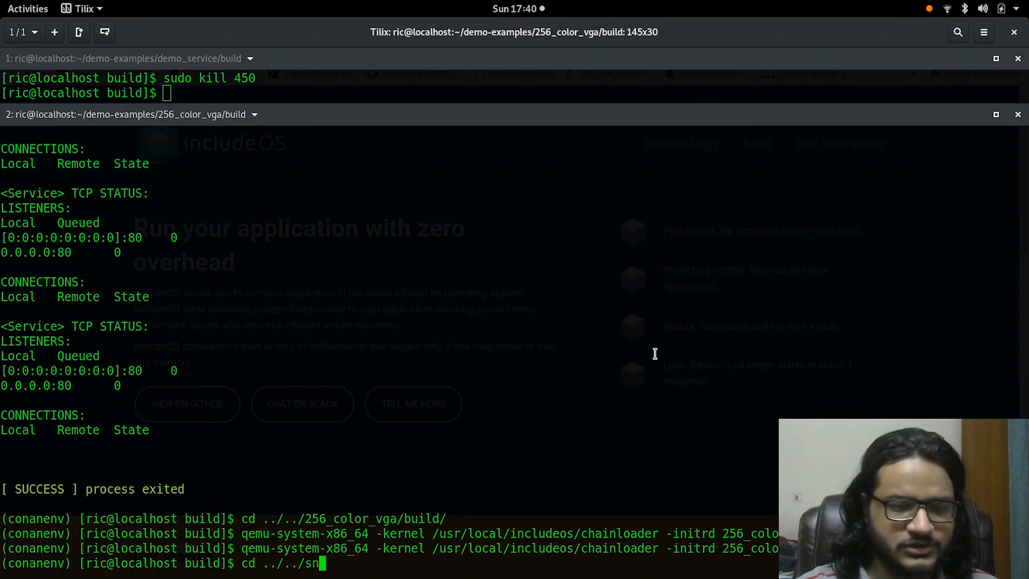
type("ake/")
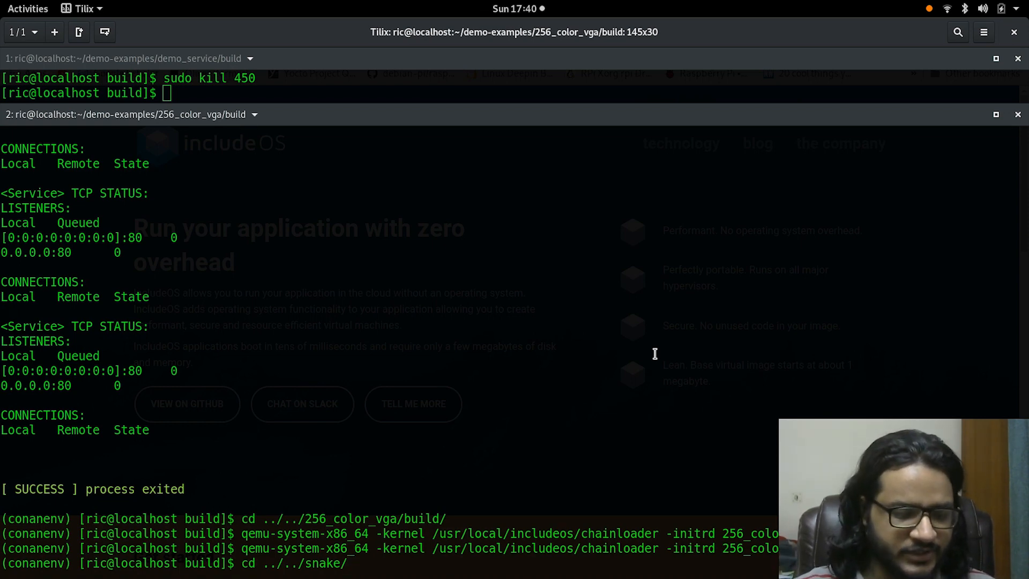
key("Return")
type("qemu-system-x86_64 -kernel /usr/local/includeos/chainloader -initrd snake_ex")
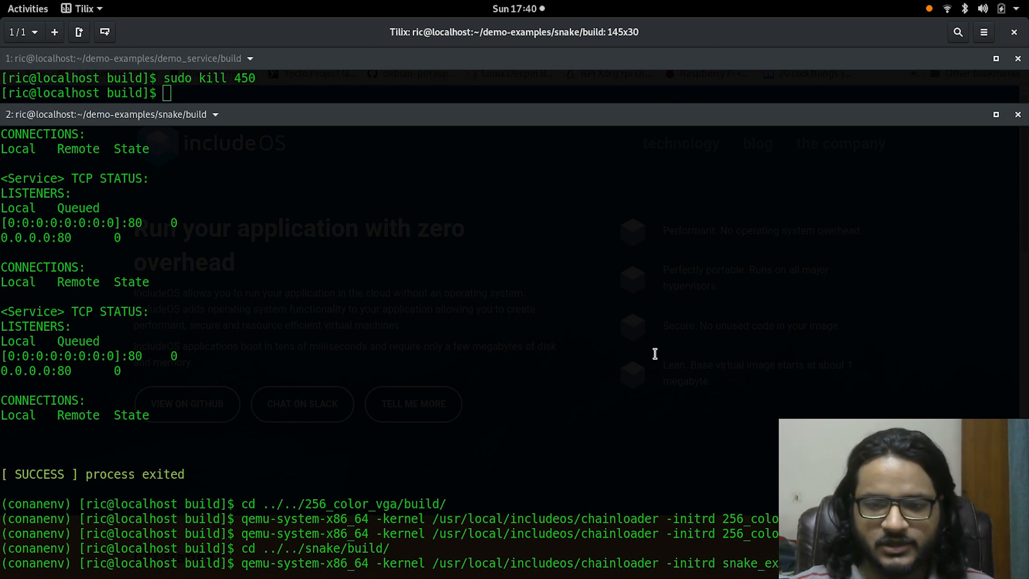
Boot the snake game in QEMU, play to a game-over score of 6, then close the emulator.
key("Return")
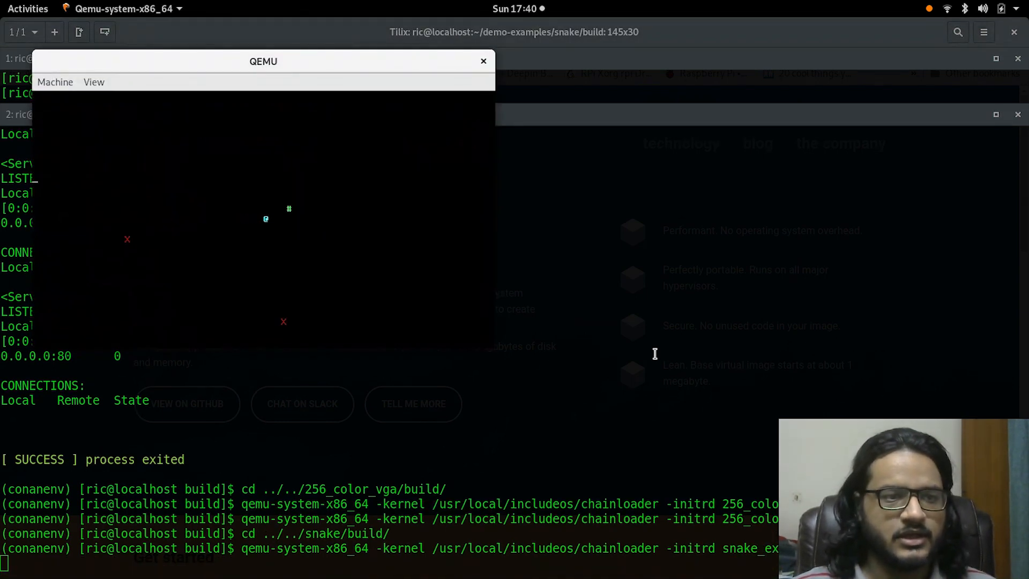
key("Down")
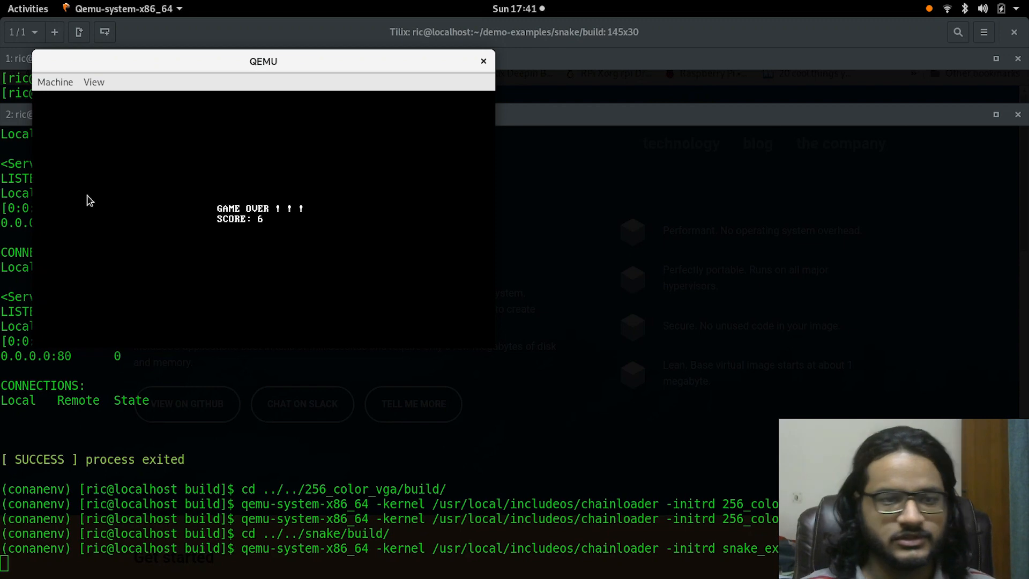
mouse_move(89, 191)
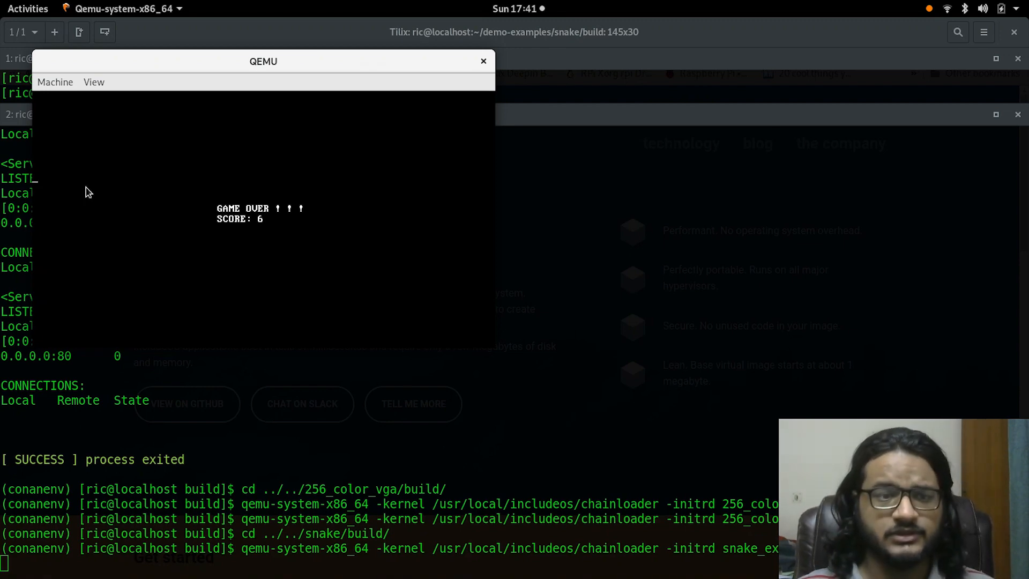
left_click(484, 61)
type("cd")
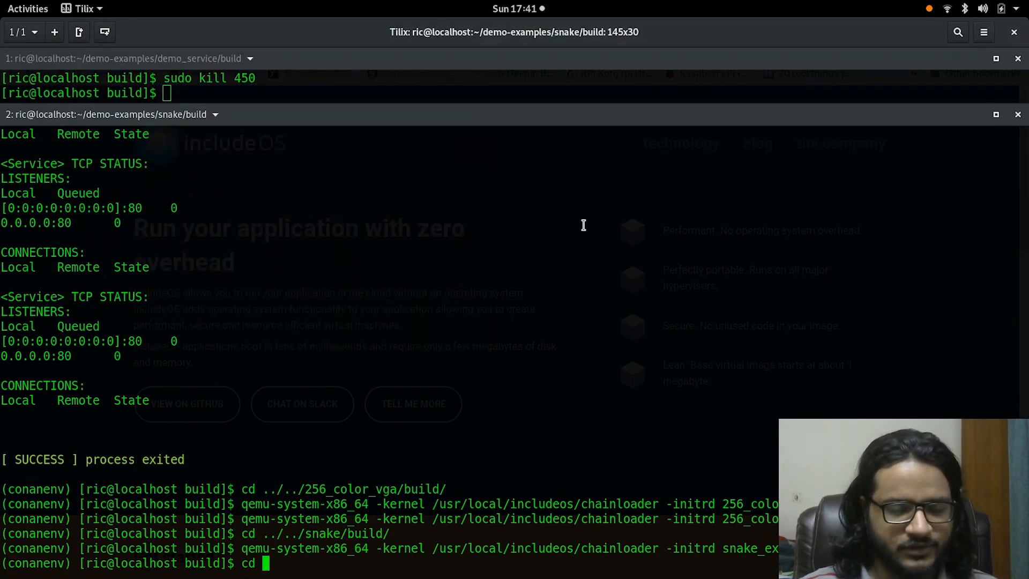
Move into the test example folder and start editing a fresh service.cpp in nano.
type("../../")
type("ls")
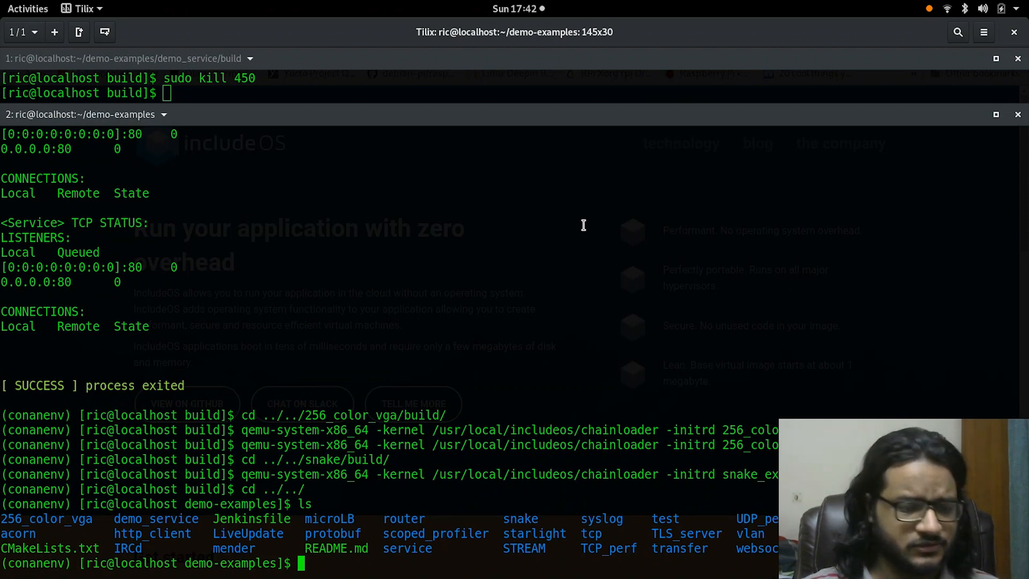
type("cd test/")
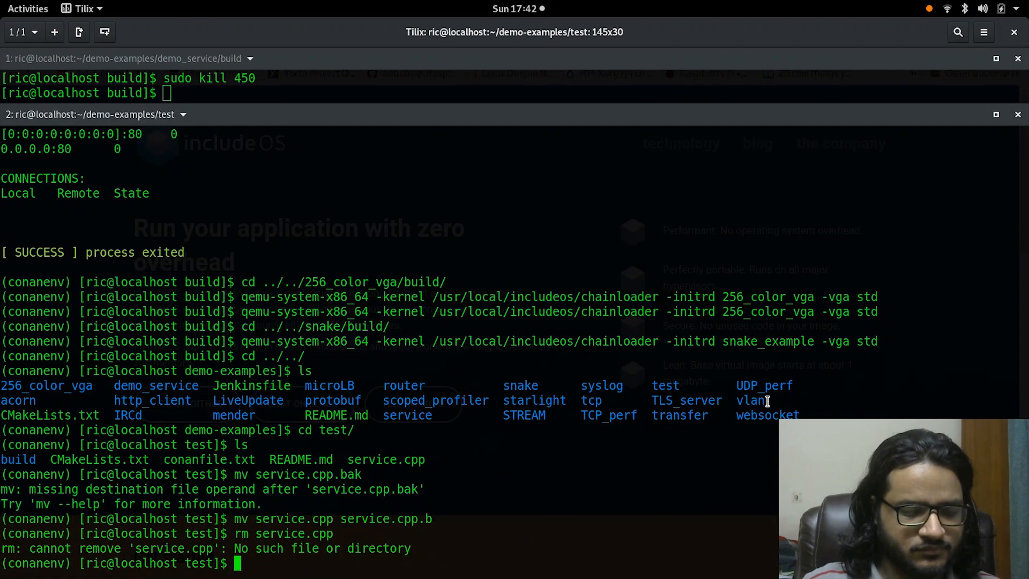
type("nano ser")
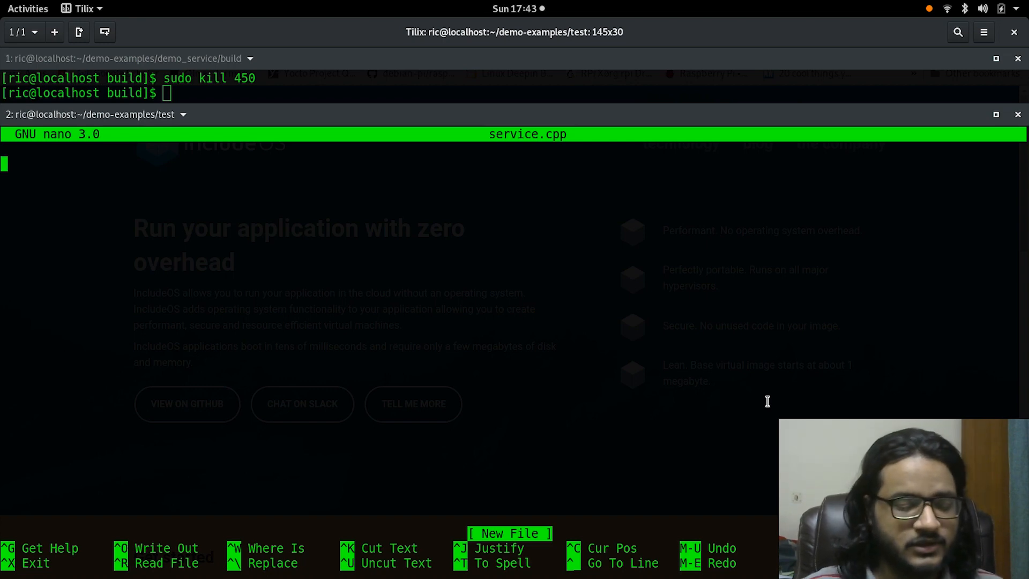
Write #include <os> and an init main() function header in service.cpp.
type("#inc")
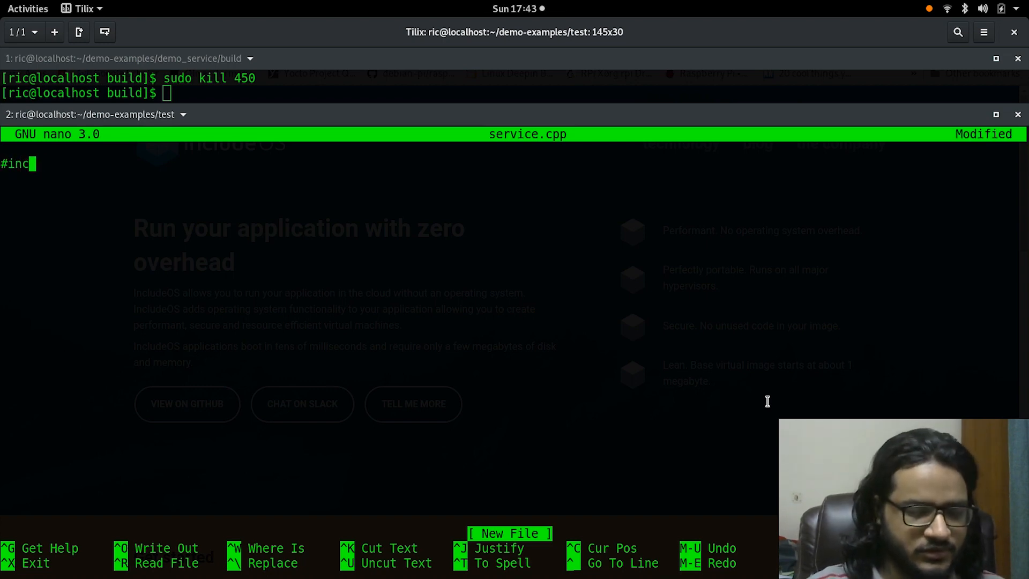
type("ude <os")
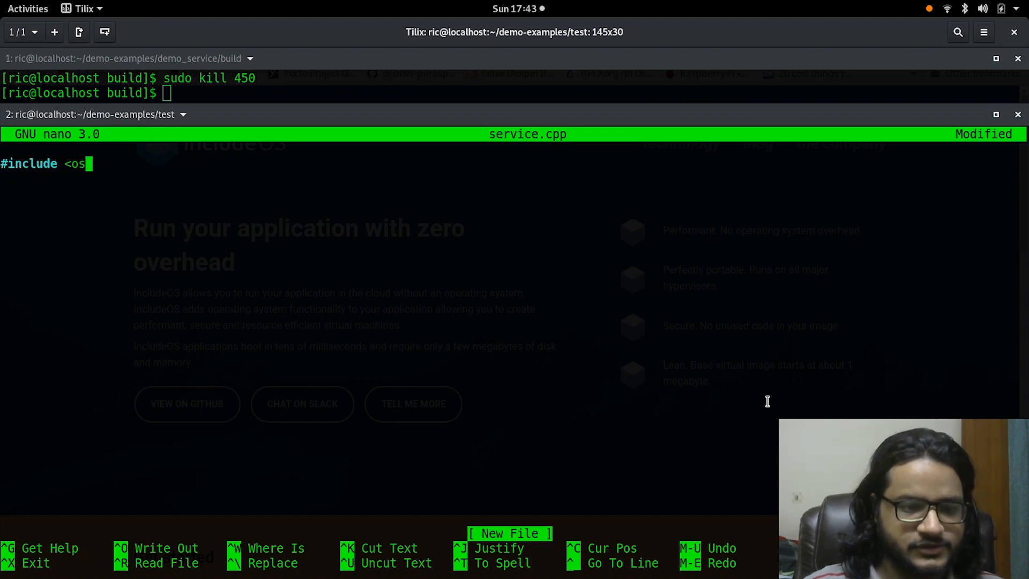
type(">")
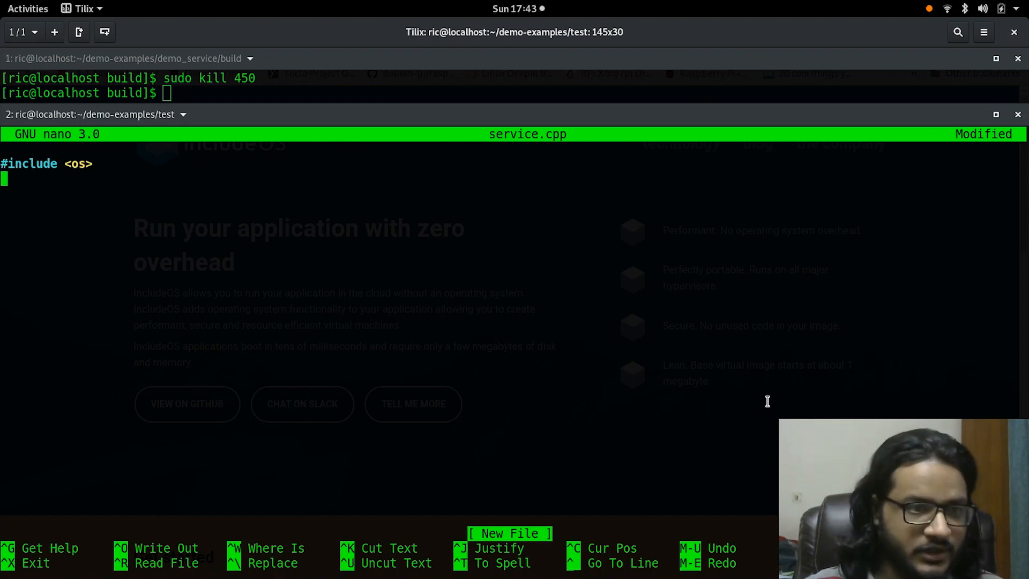
type("init")
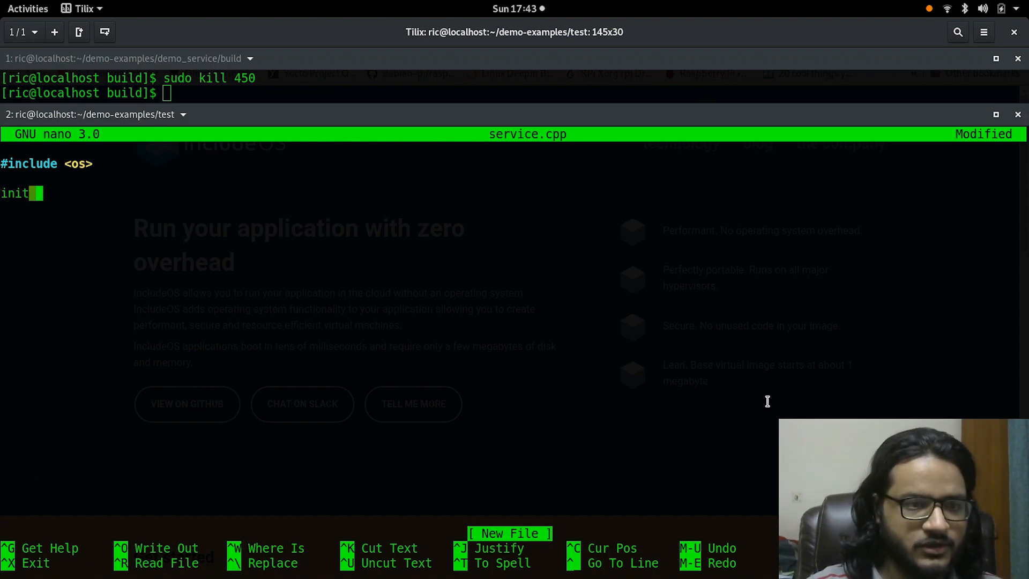
type("main")
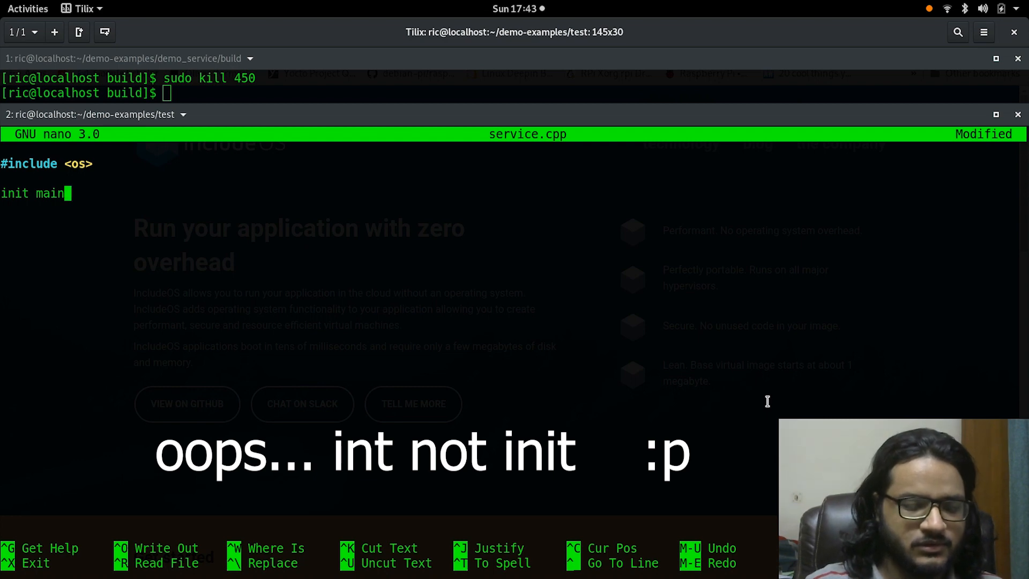
type("()")
type("{")
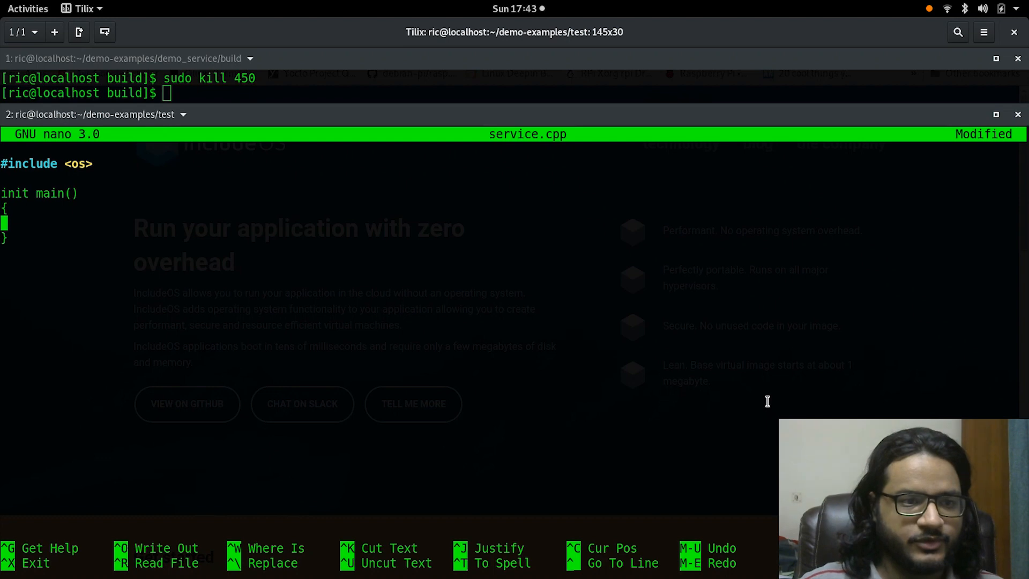
Add printf("Hello World"); to main, then save service.cpp and leave nano.
type("printf")
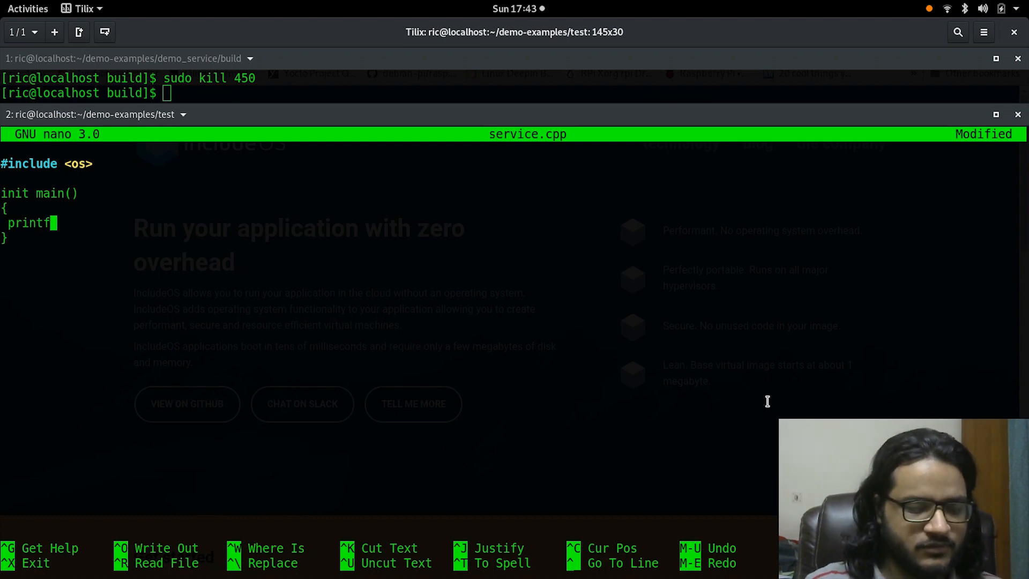
type("(\"")
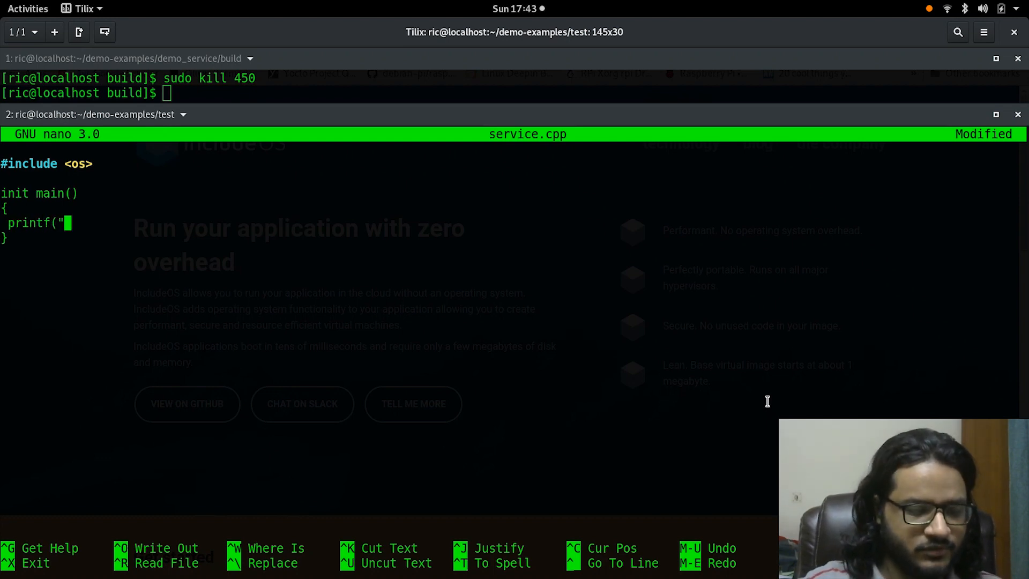
type("Hello")
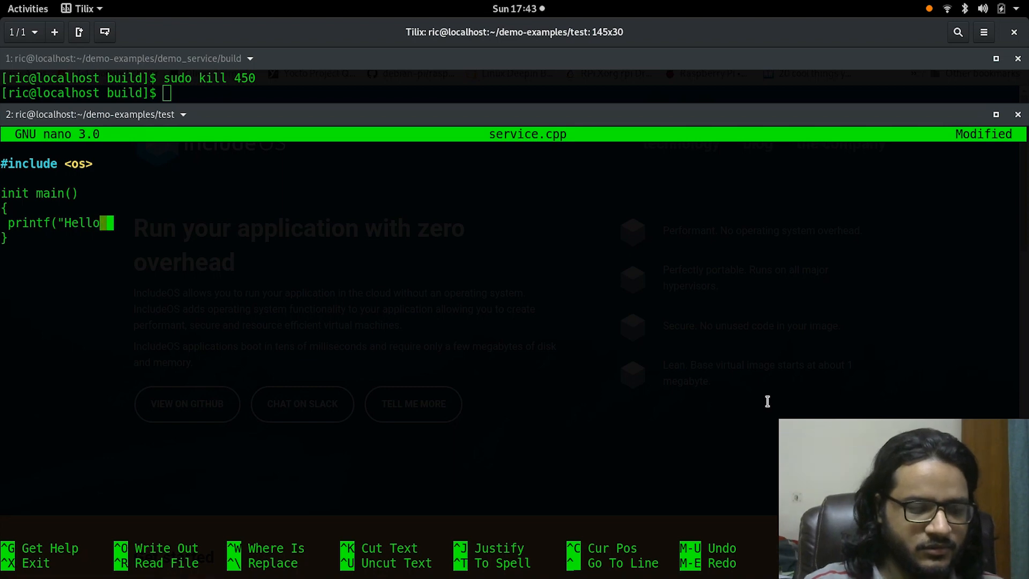
type("World\"")
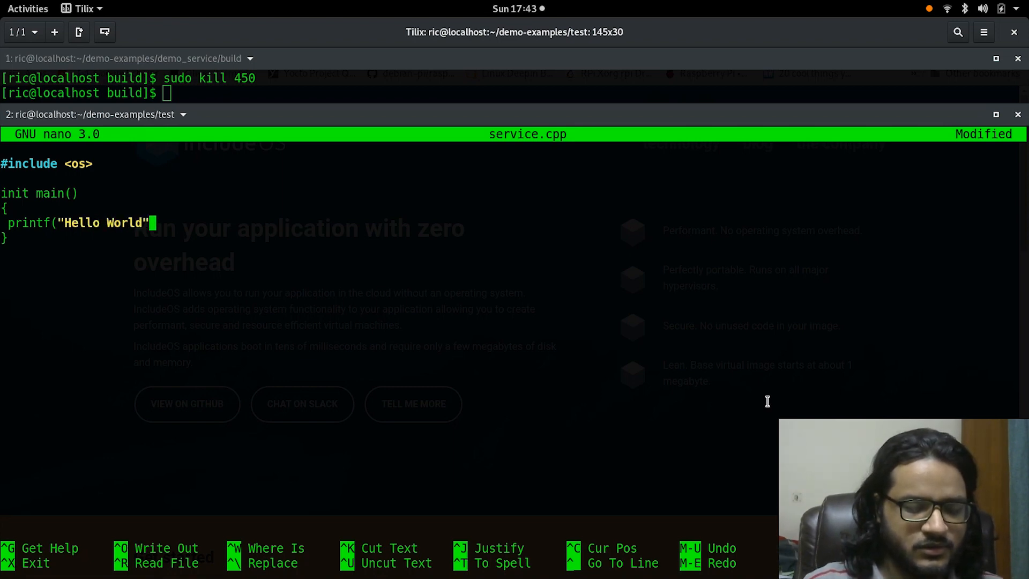
type(");")
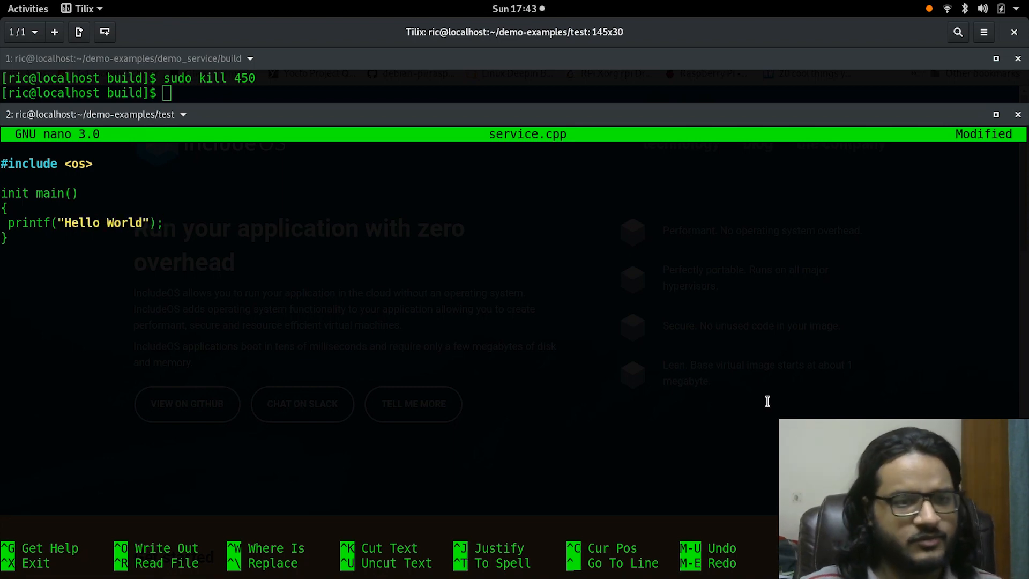
key("ctrl+x")
type("ls")
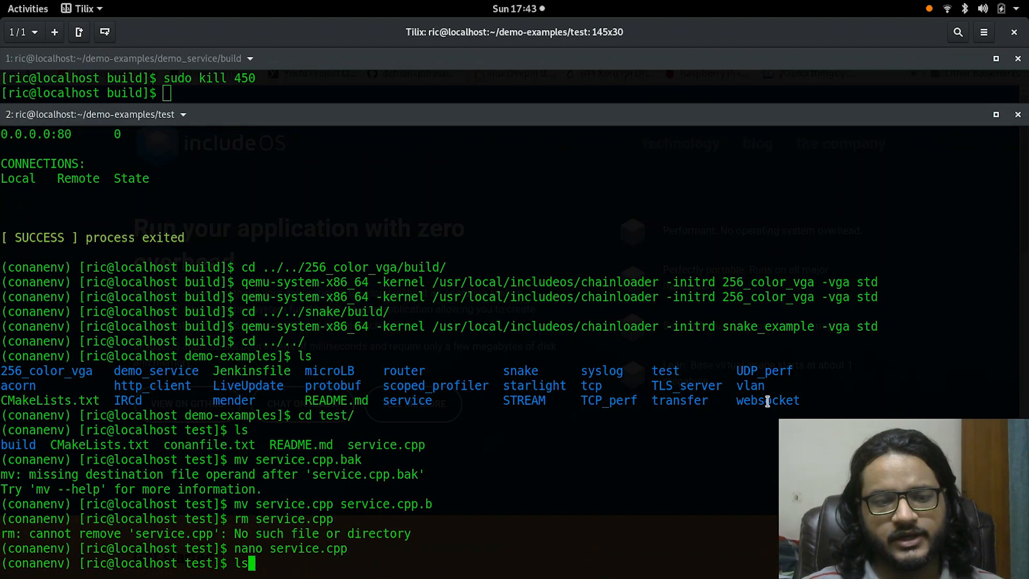
Run cmake --build ., fix the init typo in service.cpp with nano, and rebuild successfully.
type("boot demo")
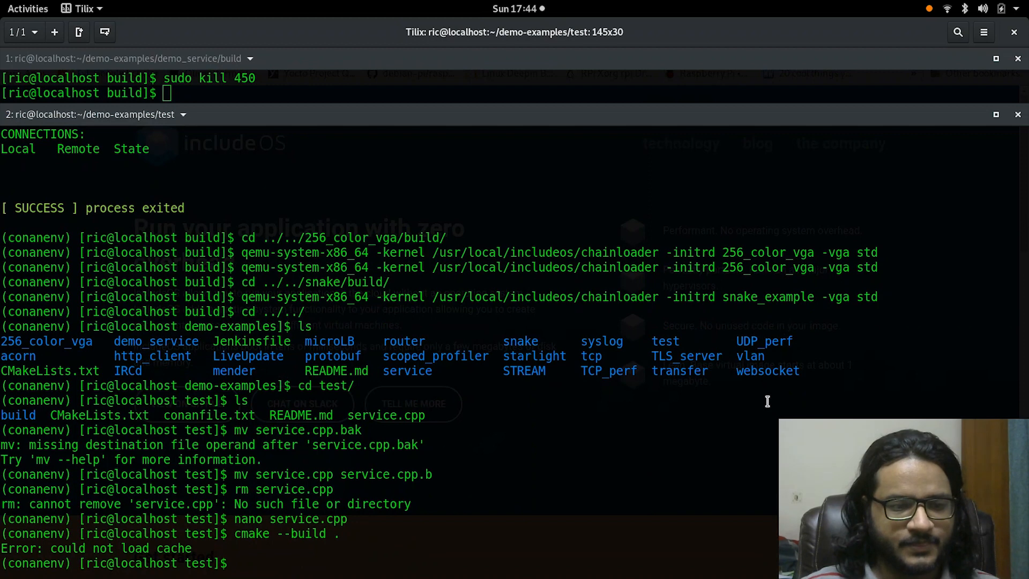
type("c")
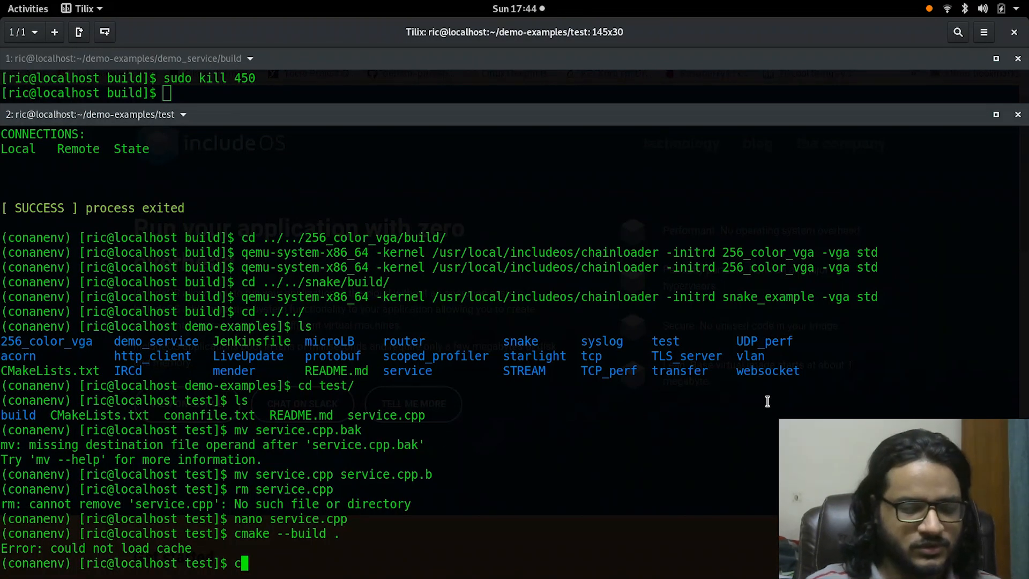
key("Return")
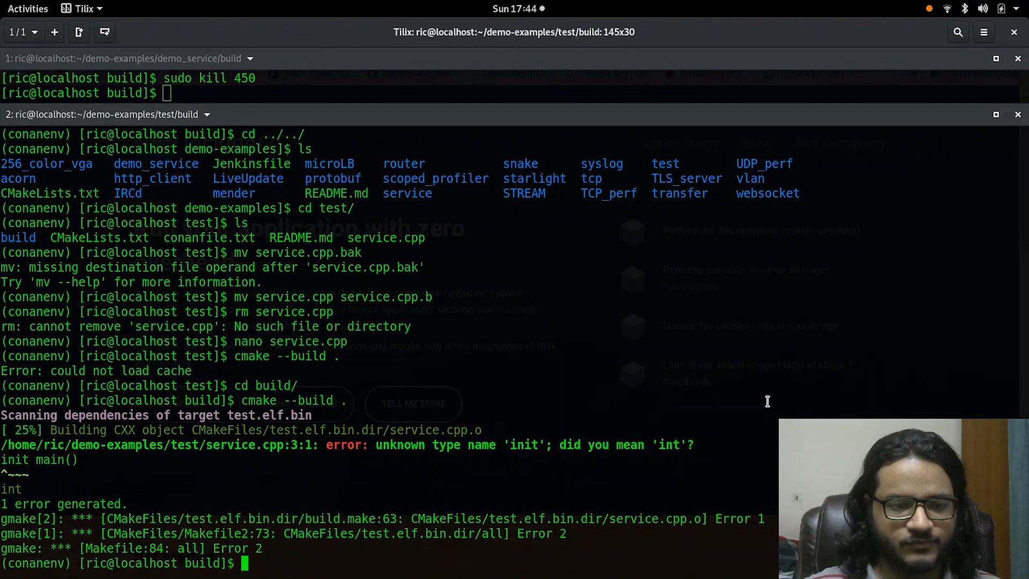
type("nano service.cpp")
type("cmake --build .")
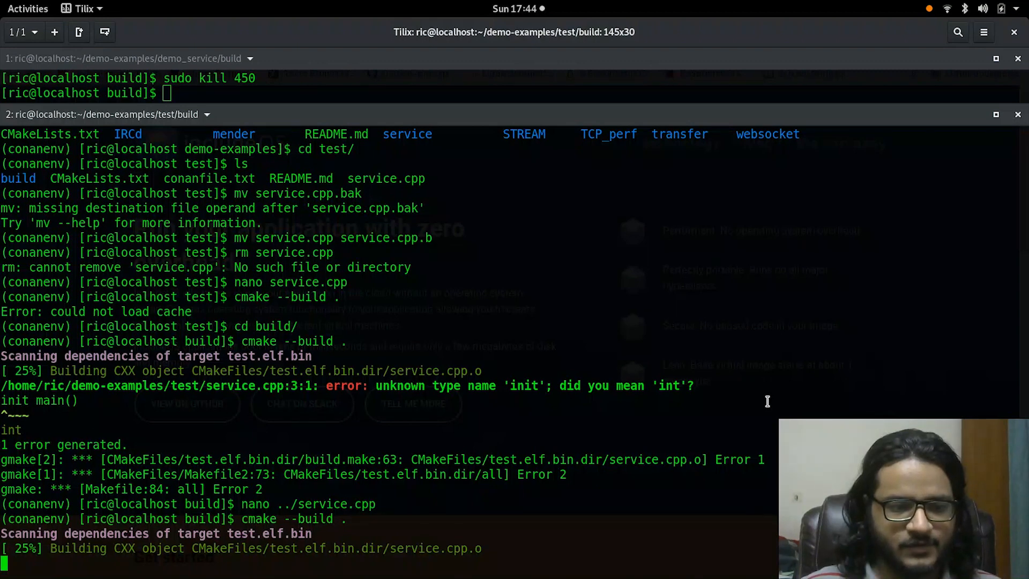
key("Return")
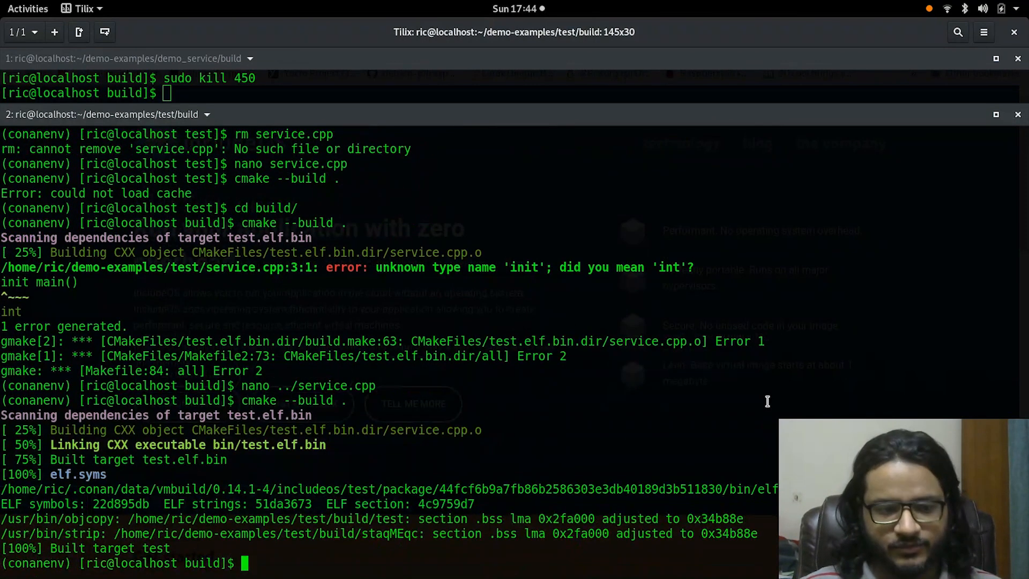
Boot the rebuilt test image in QEMU with the chainloader command.
type("rm service.cpp")
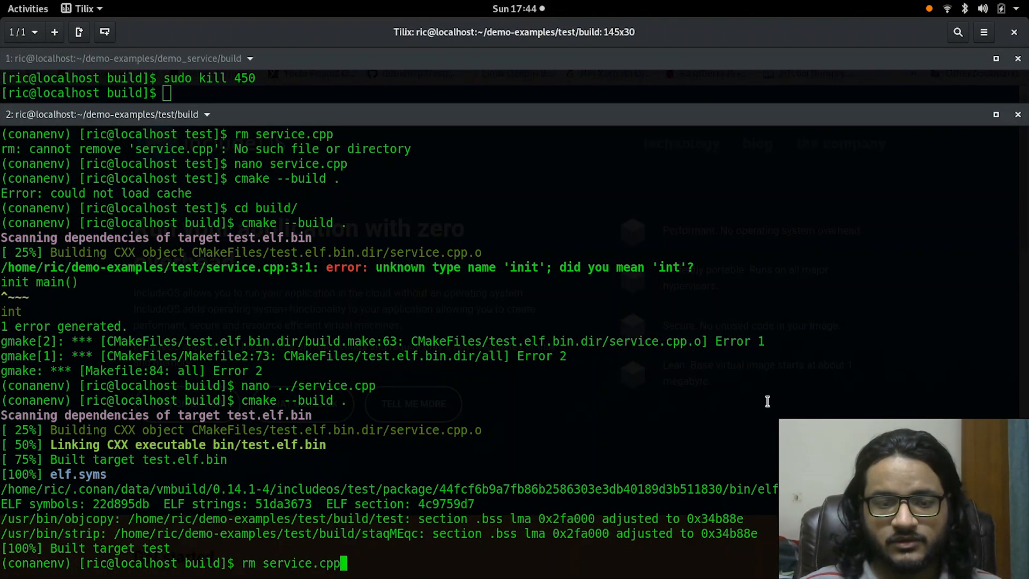
type("cd ../../snake/build/")
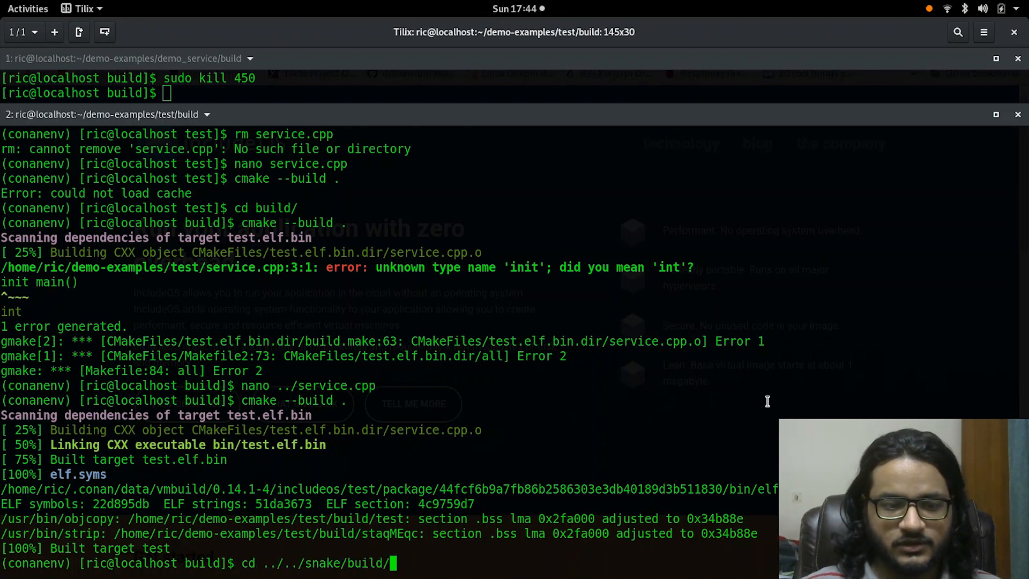
key("Return")
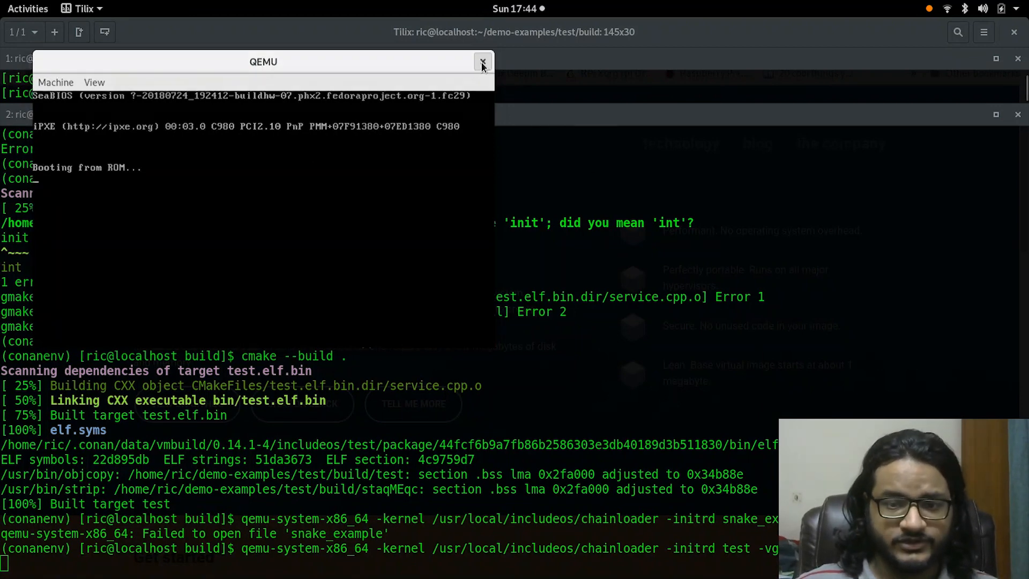
Close QEMU and rerun the boot with -nographic so Hello World prints in the terminal with status 0.
left_click(483, 61)
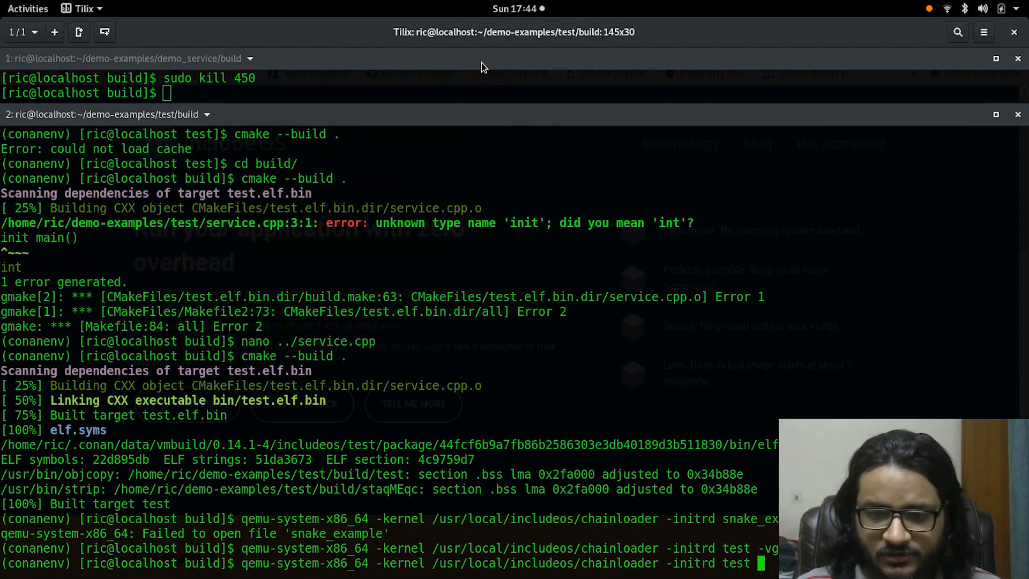
type("-no")
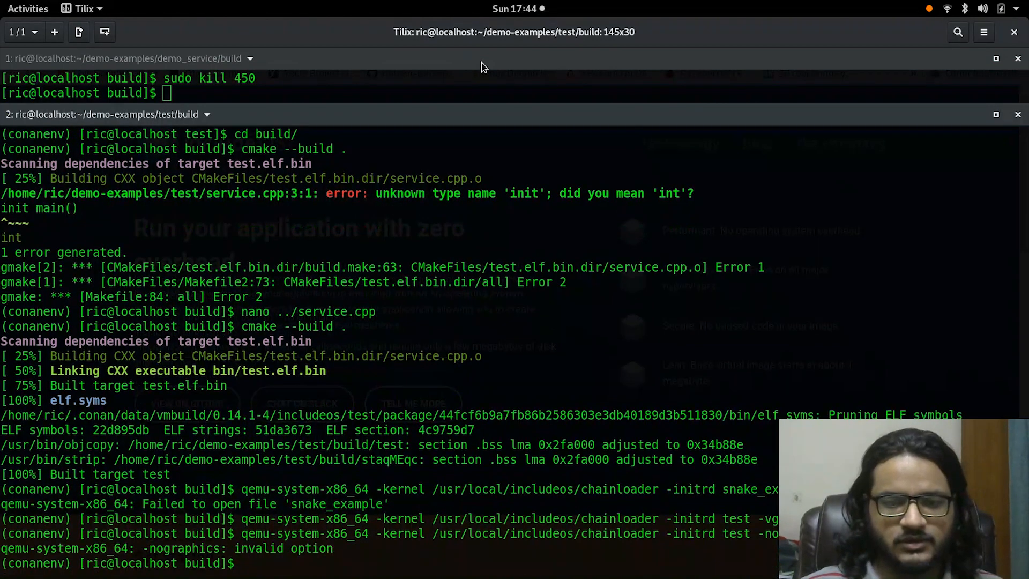
key("Return")
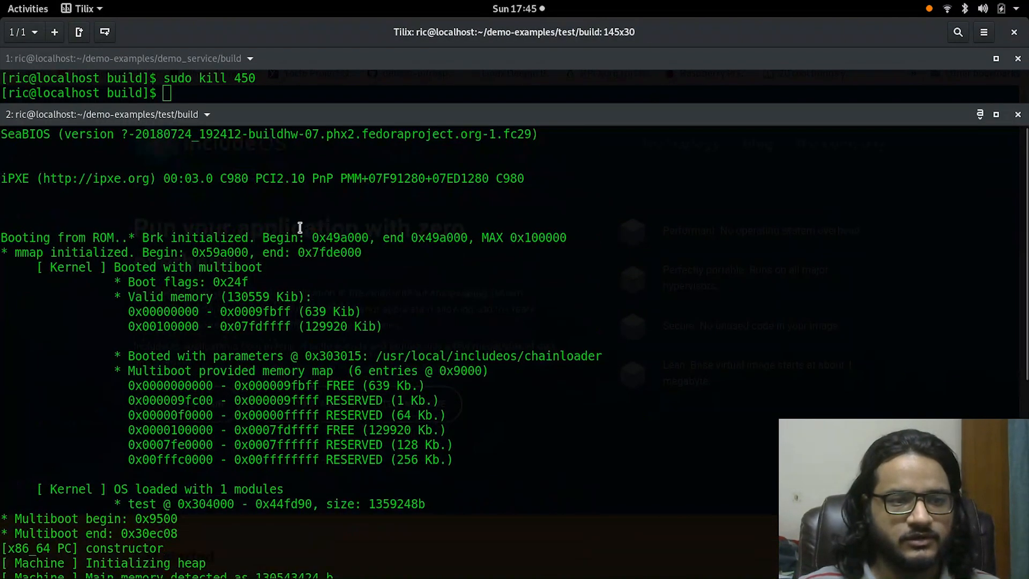
mouse_move(5, 215)
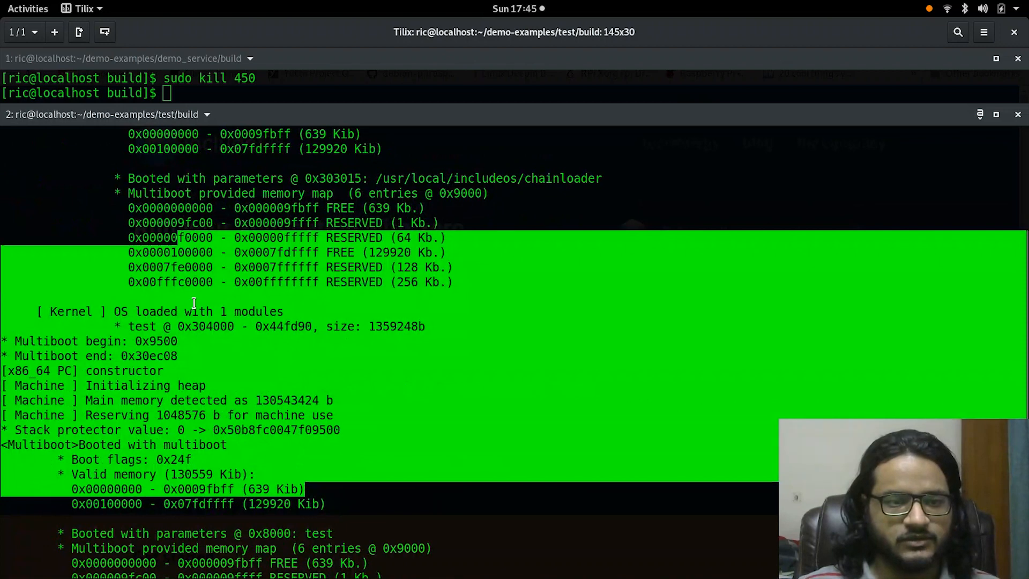
scroll("down", 3)
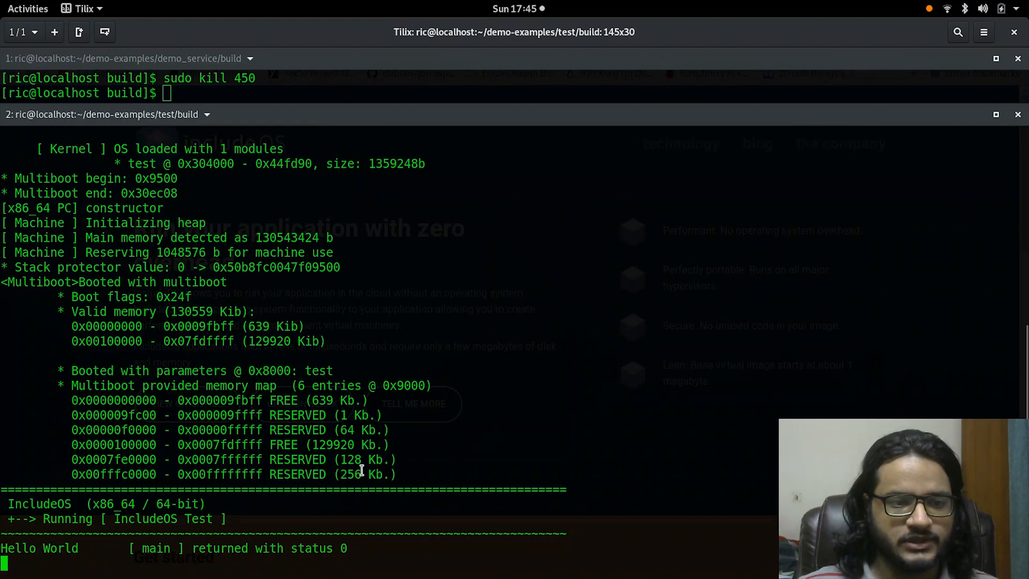
left_click_drag(25, 208, 395, 474)
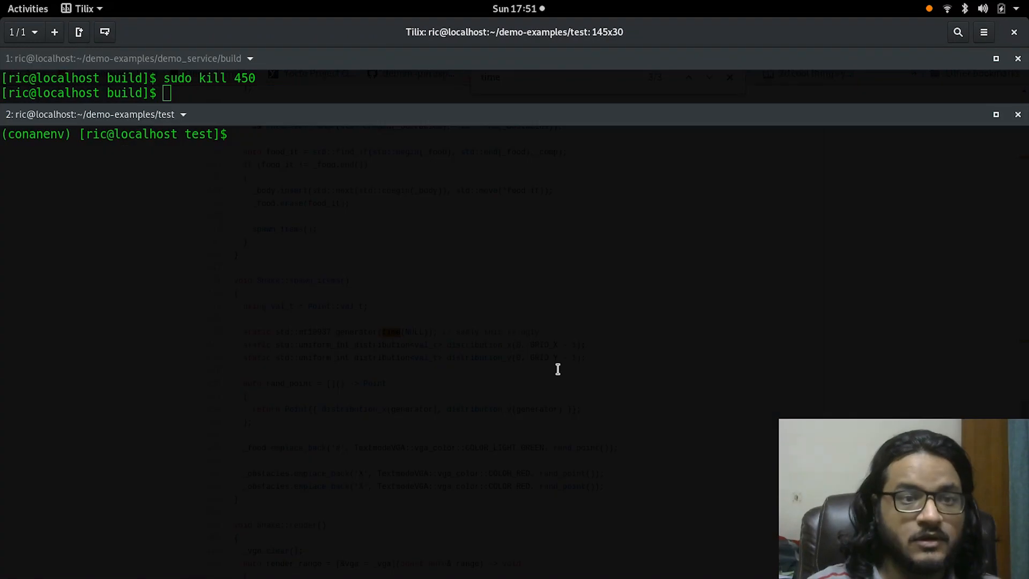
type("nan")
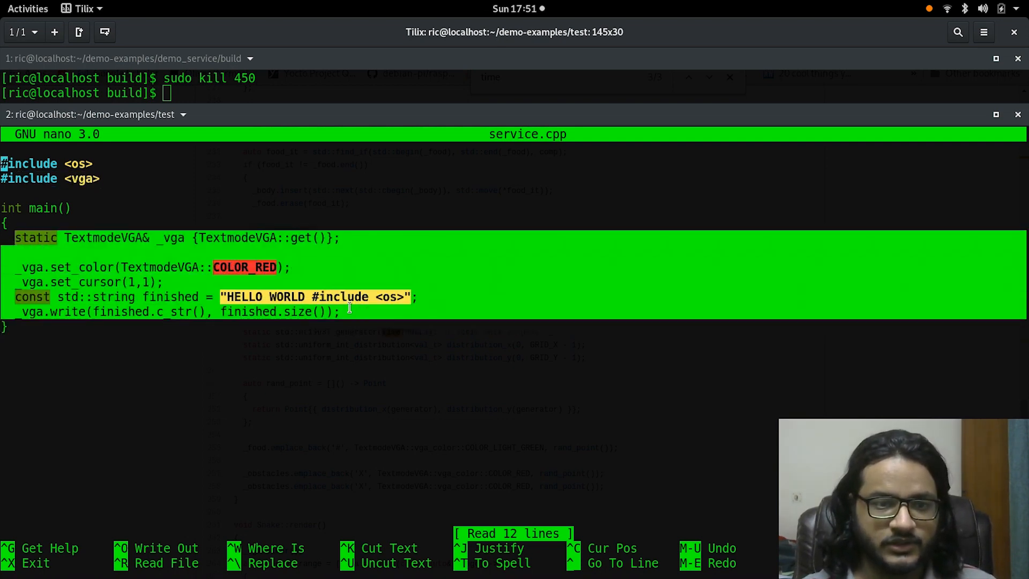
left_click(223, 266)
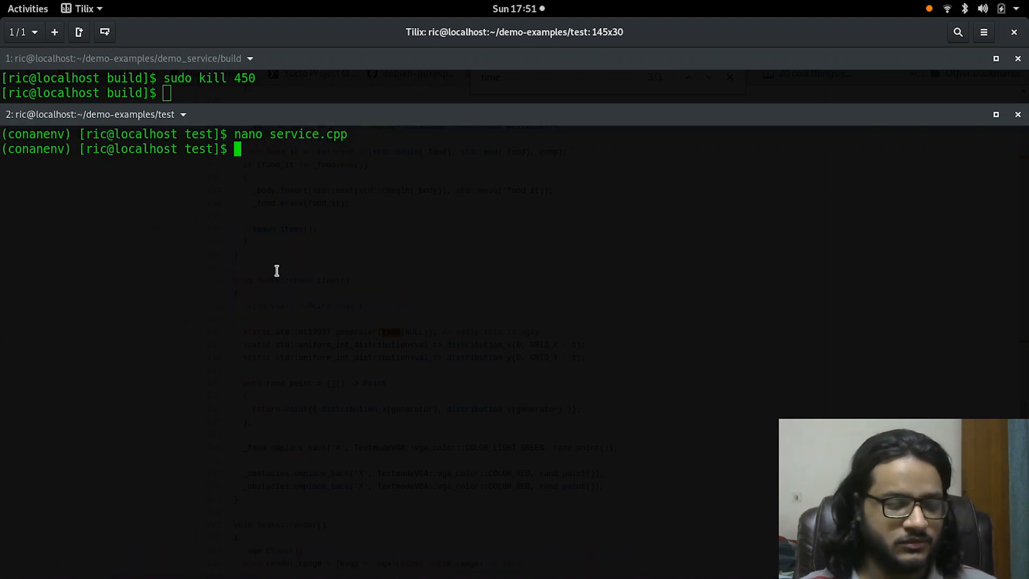
type("cd build/")
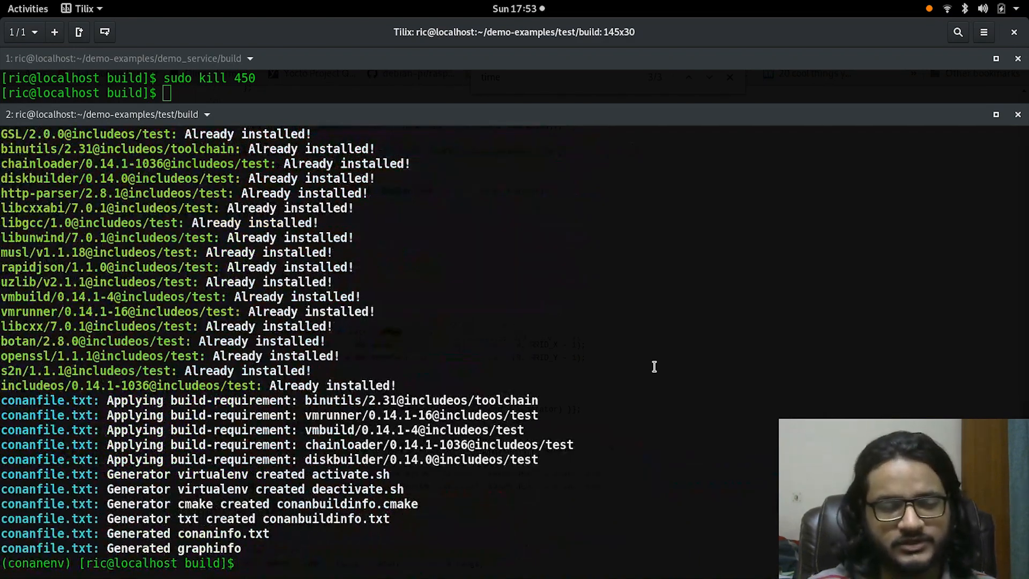
Regenerate the build folder with cmake .. and compile the VGA service with cmake --build.
type("cd ..")
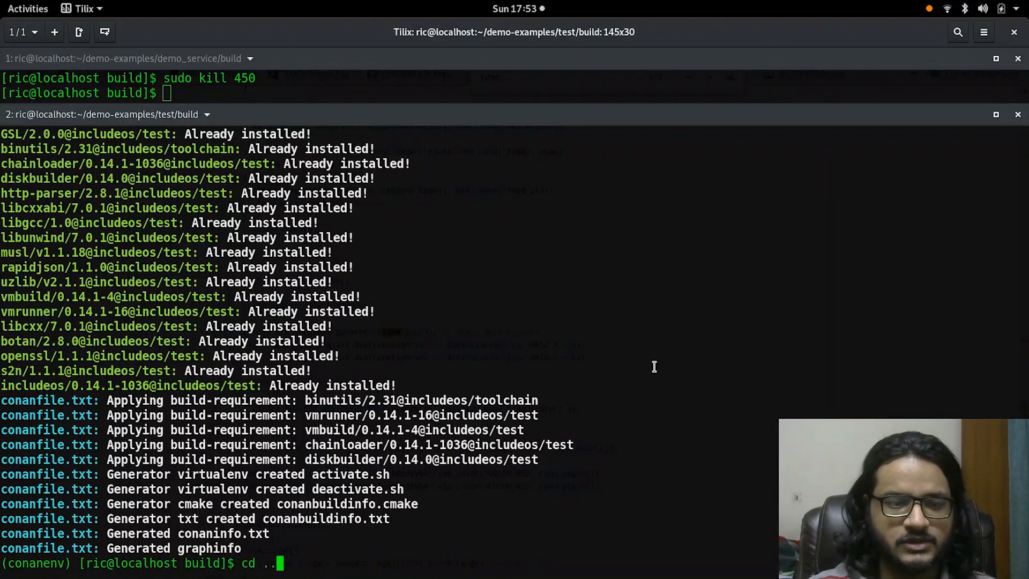
type("rm bin")
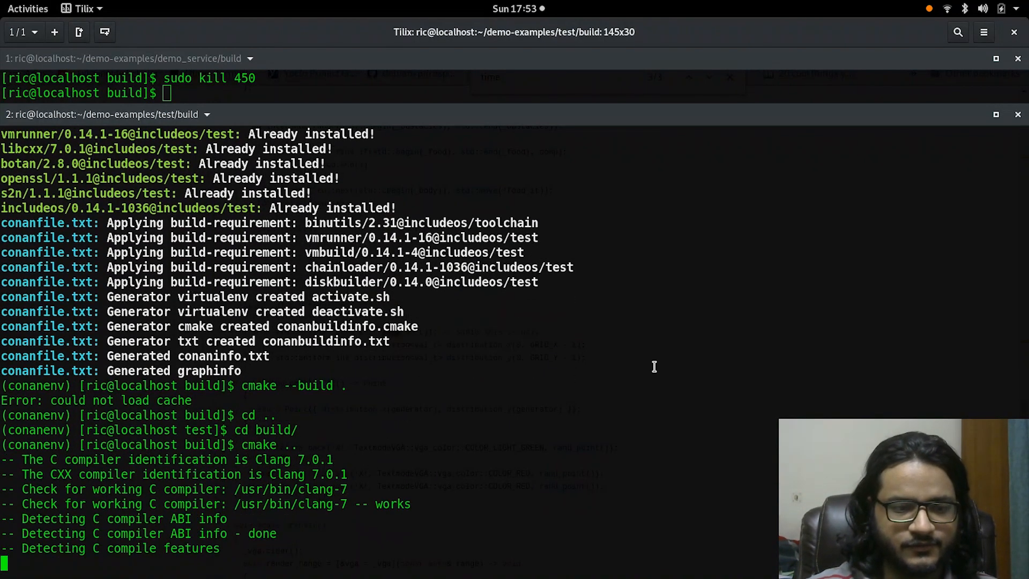
scroll("down", 3)
type("cmake --build .")
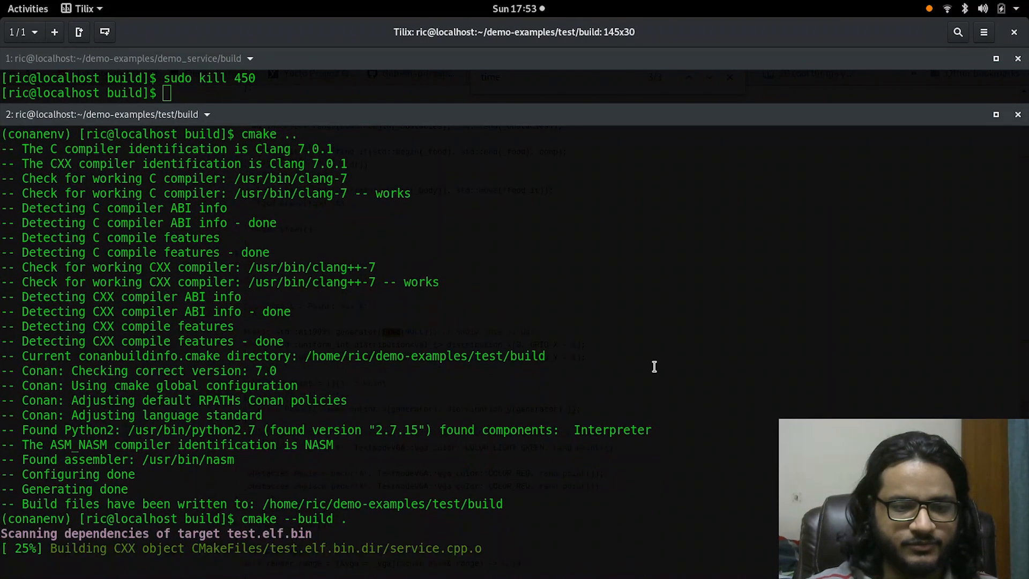
scroll("down", 3)
type("qemu-system-x86_64 -kernel /usr/local/includeos/chainloader -initrd test -vg")
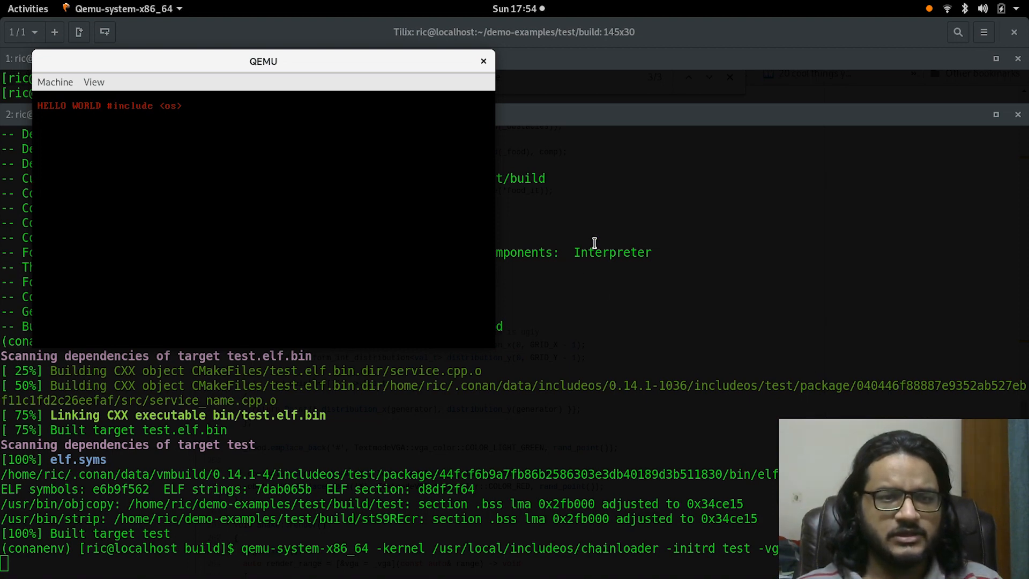
mouse_move(486, 75)
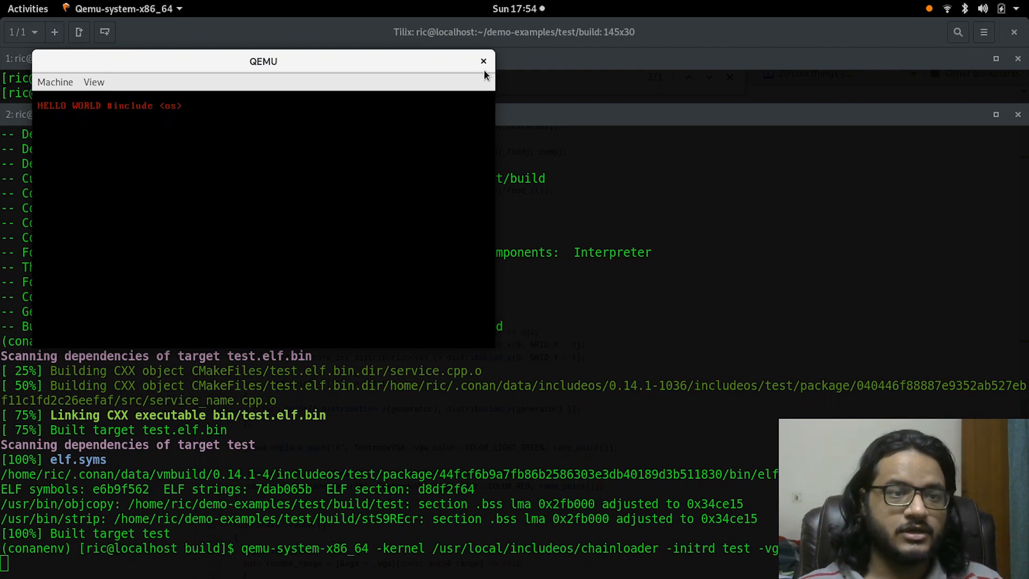
mouse_move(430, 58)
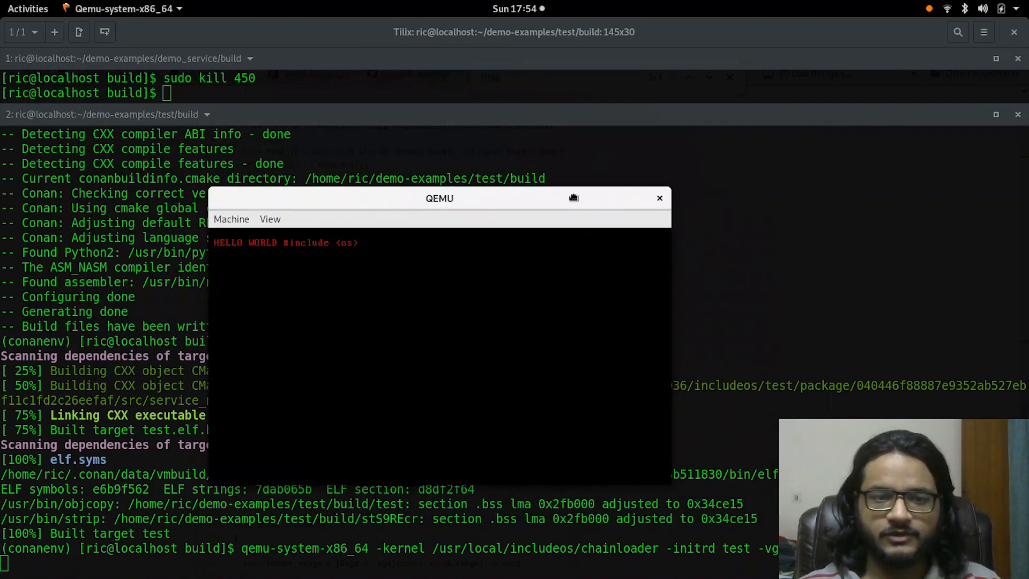
Drag the QEMU window showing red HELLO WORLD #include <os> toward the screen centre.
left_click_drag(439, 198, 465, 194)
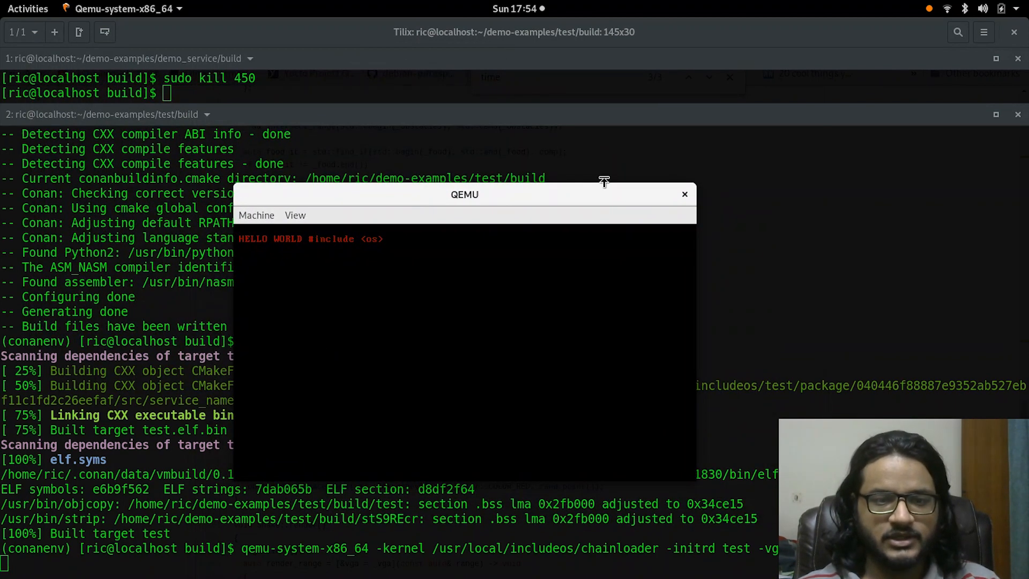
mouse_move(641, 192)
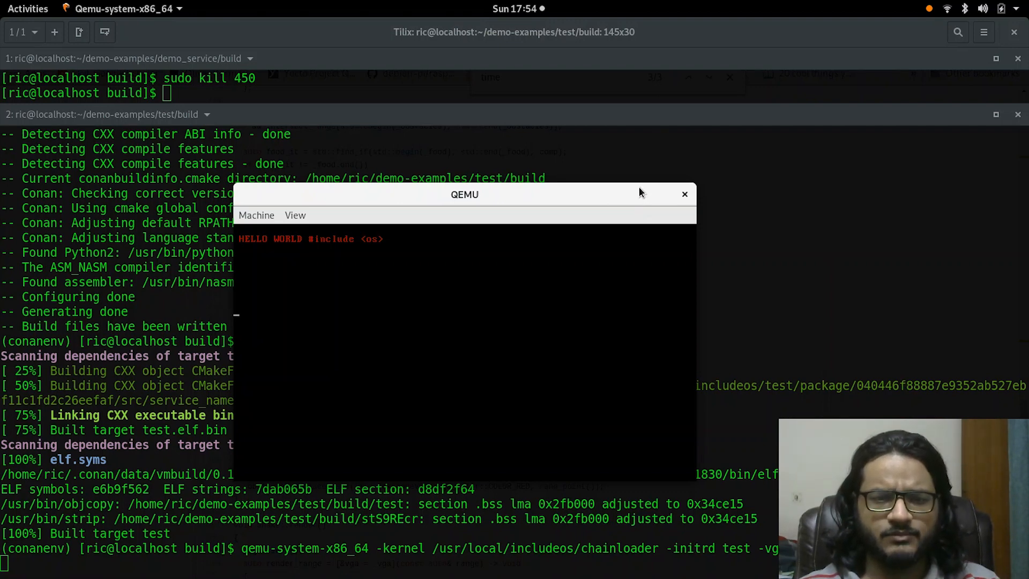
mouse_move(371, 292)
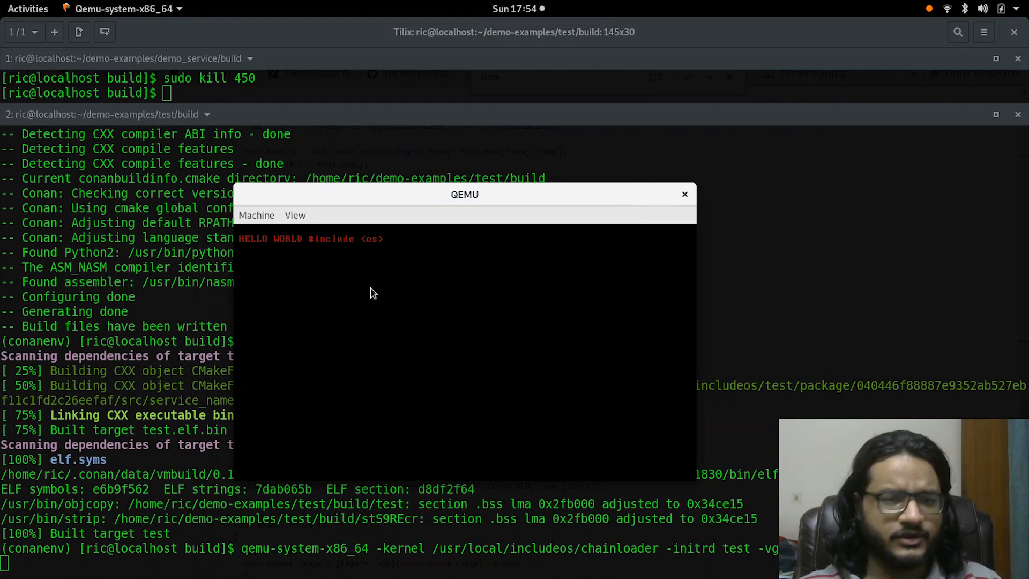